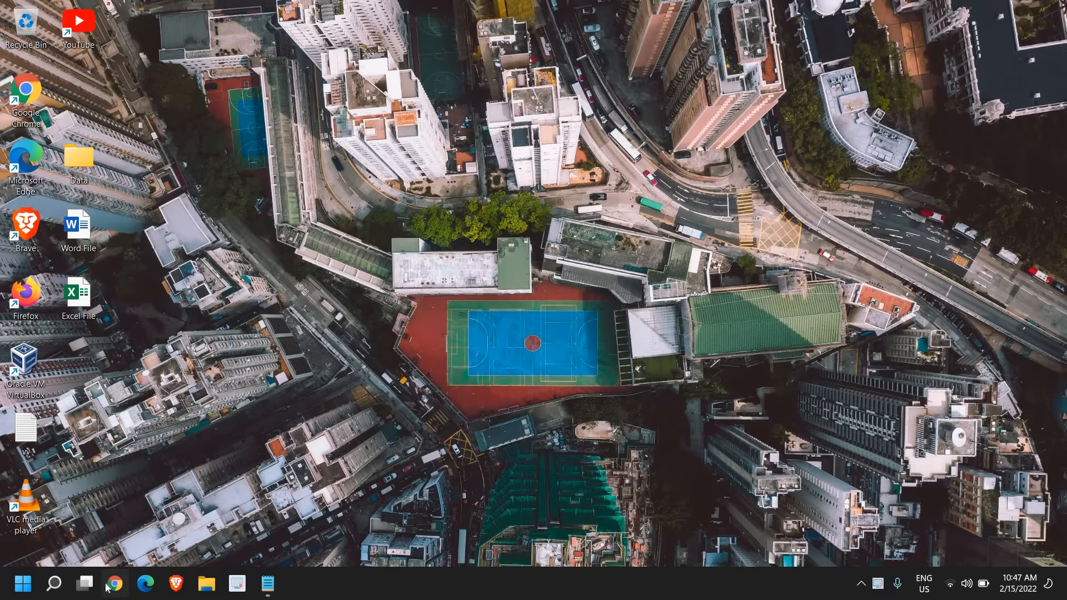
- Go to google.com in Chrome and show the Google apps list scrolled down to Forms
left_click(114, 584)
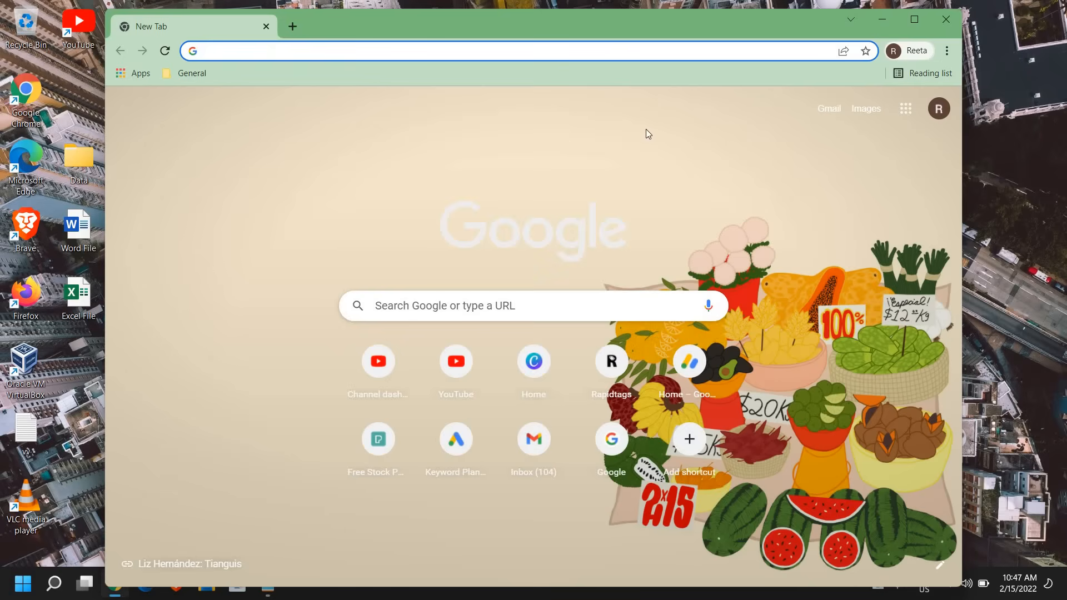
type("google.com")
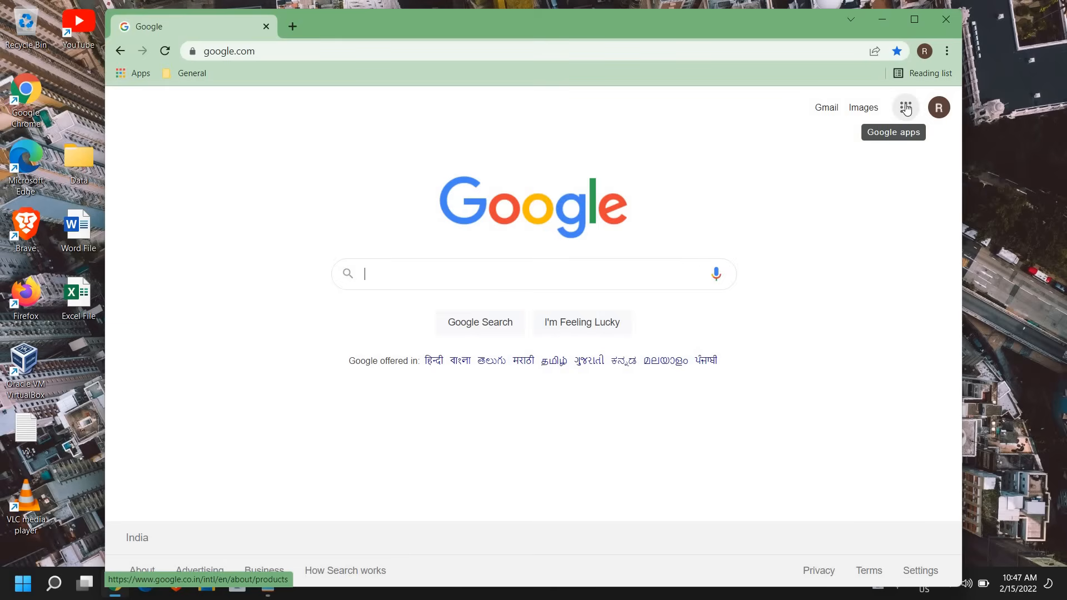
left_click(904, 107)
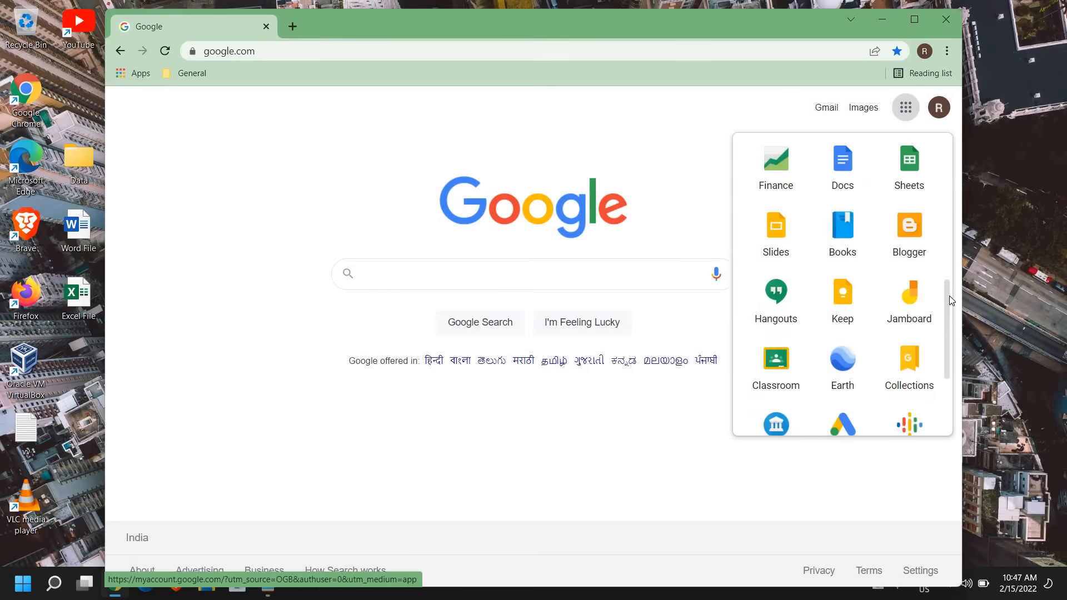
scroll("down", 3)
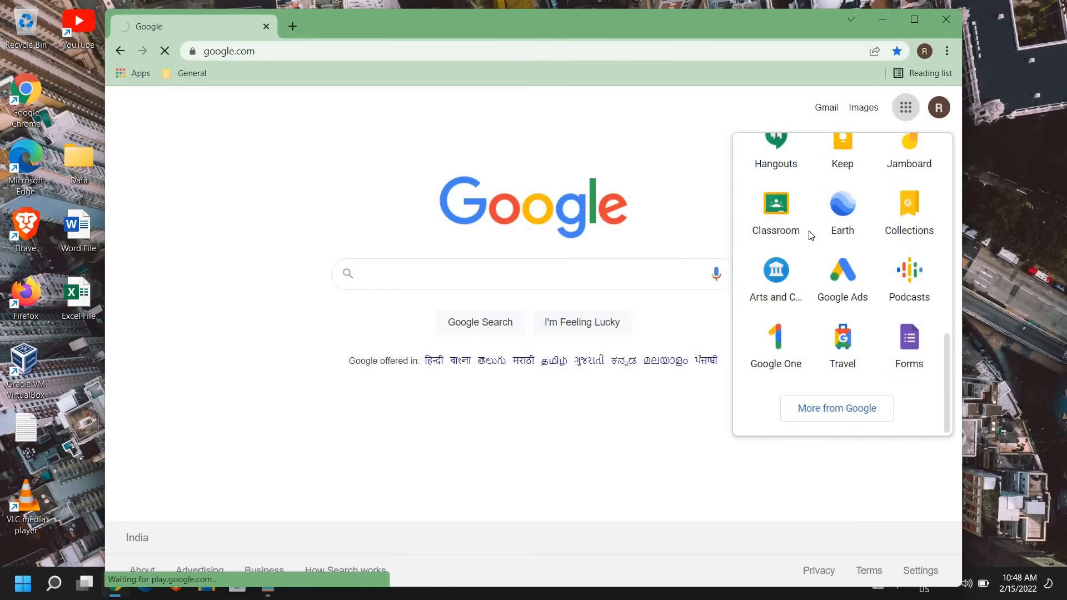
- Go into Forms and browse its Template gallery through the Personal and Work templates
left_click(908, 338)
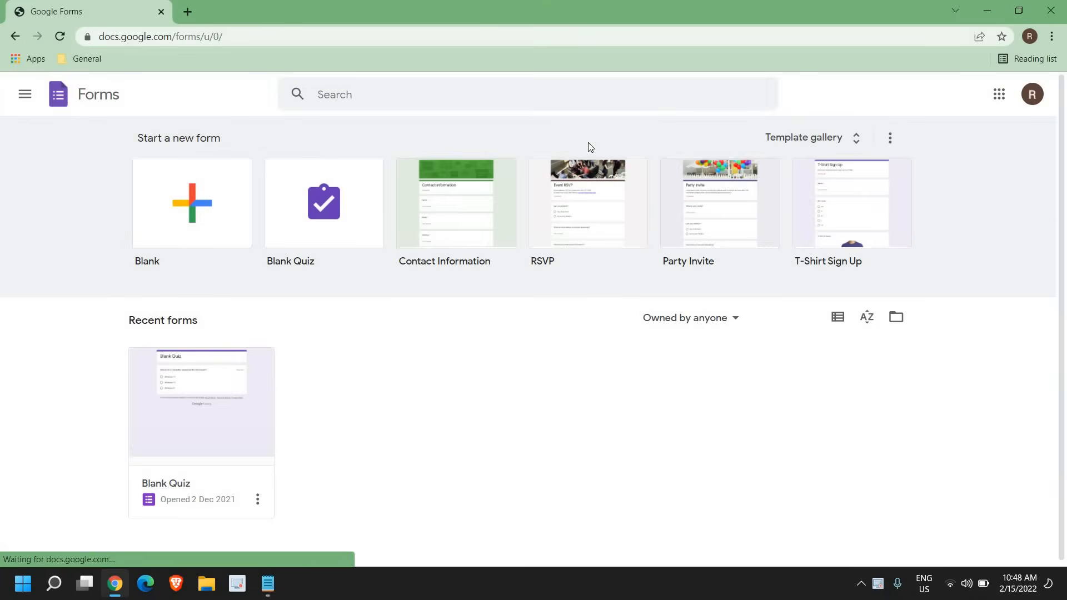
mouse_move(466, 163)
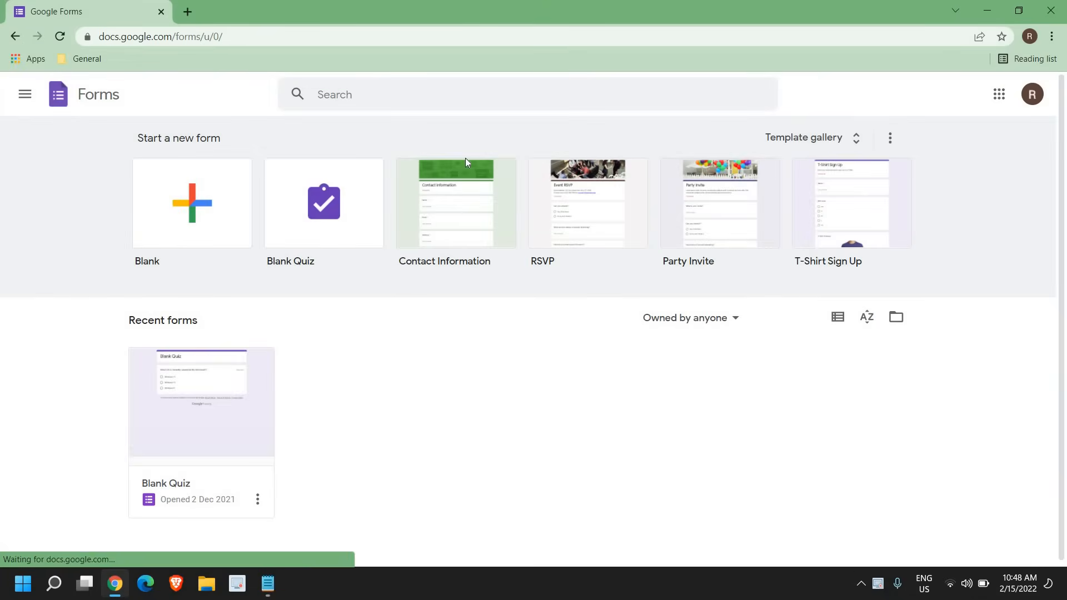
mouse_move(359, 205)
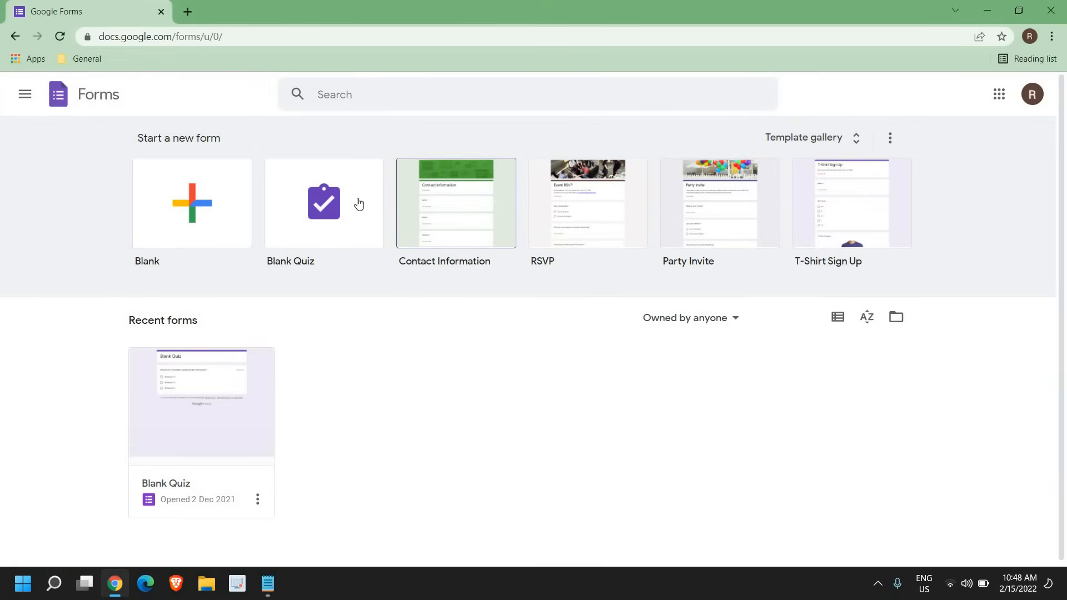
mouse_move(442, 274)
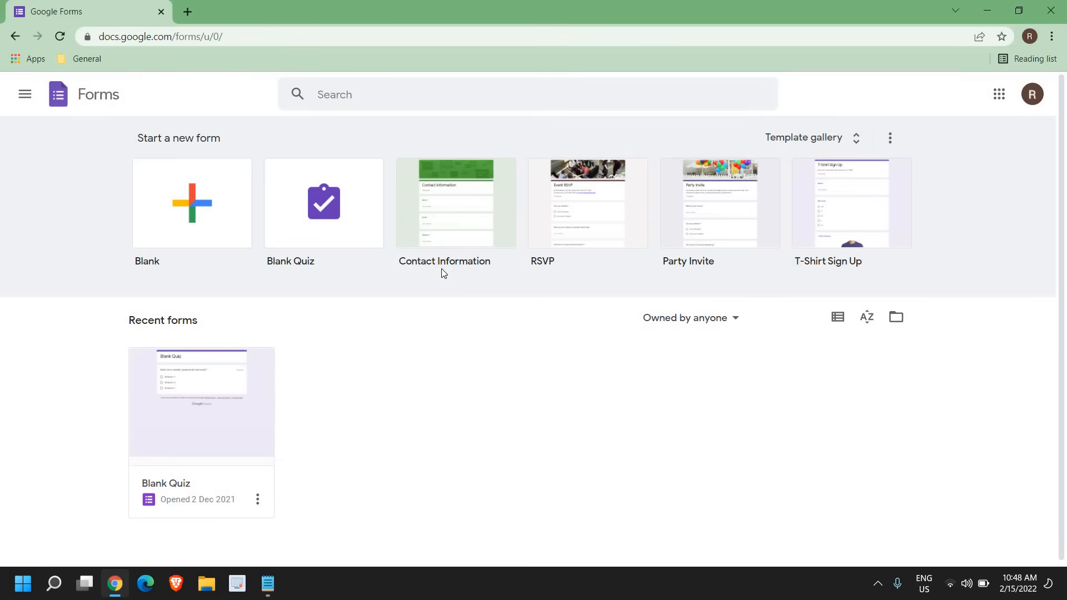
mouse_move(689, 335)
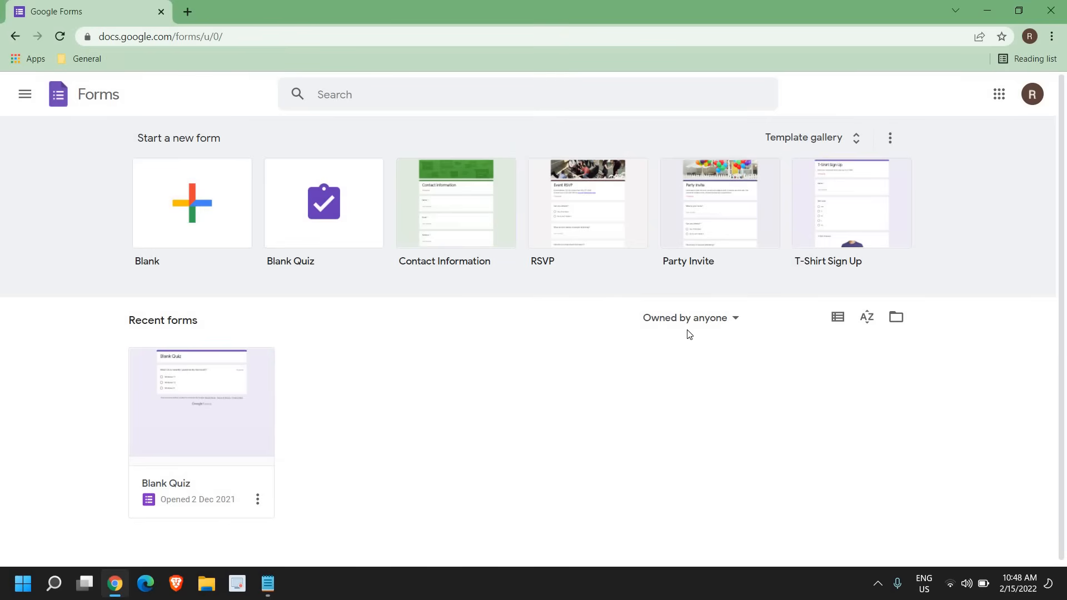
mouse_move(768, 298)
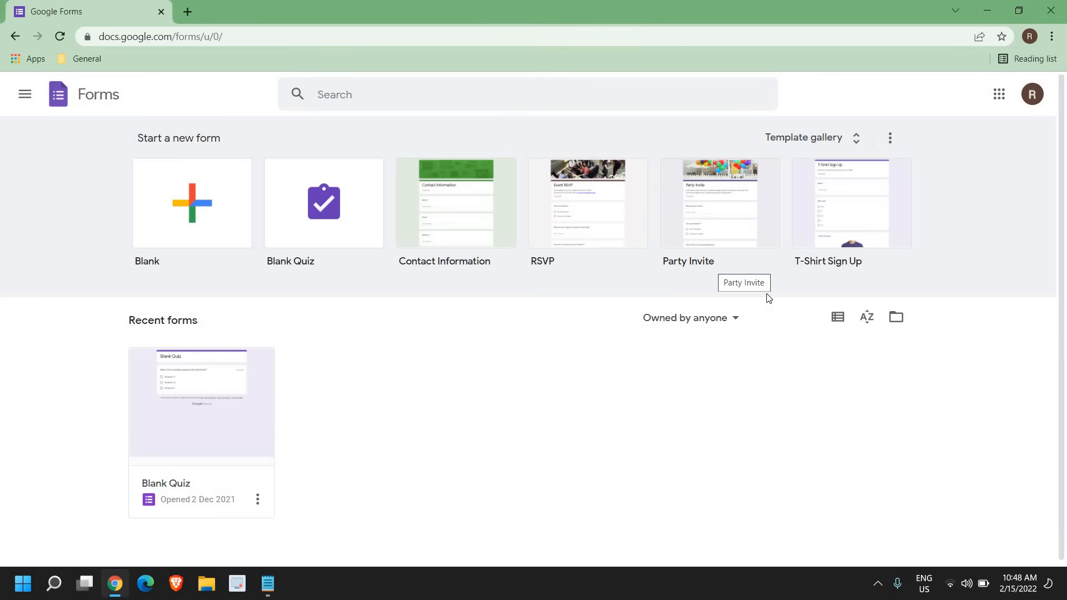
mouse_move(381, 121)
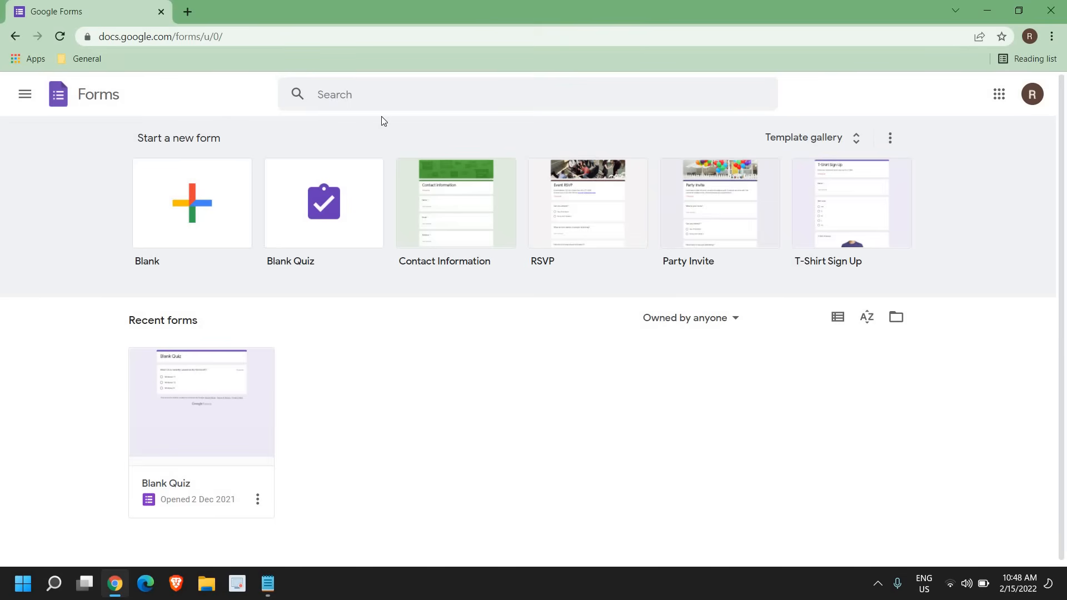
mouse_move(206, 228)
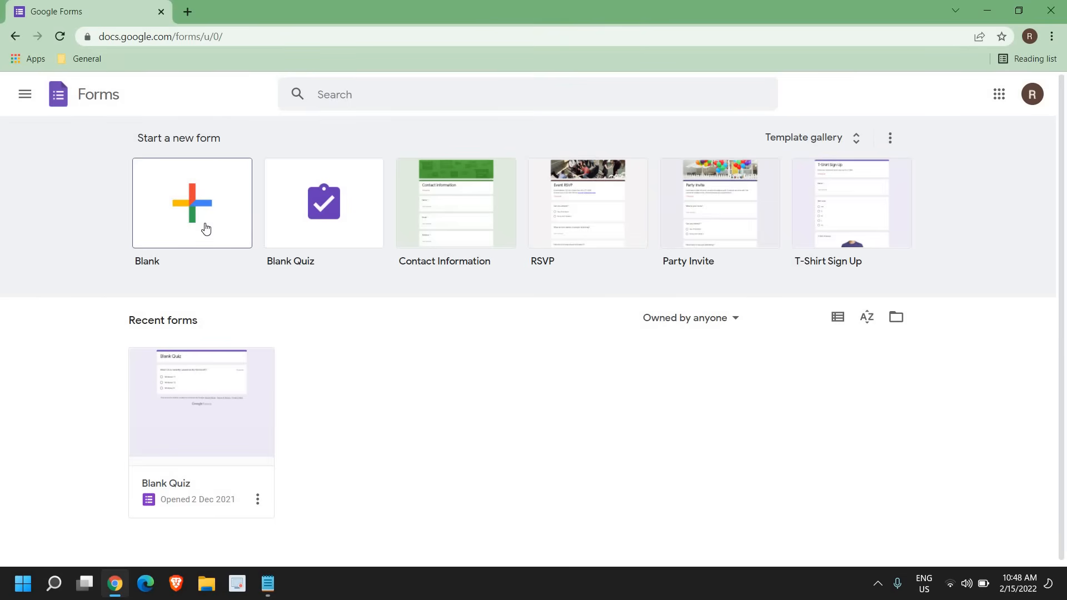
mouse_move(811, 147)
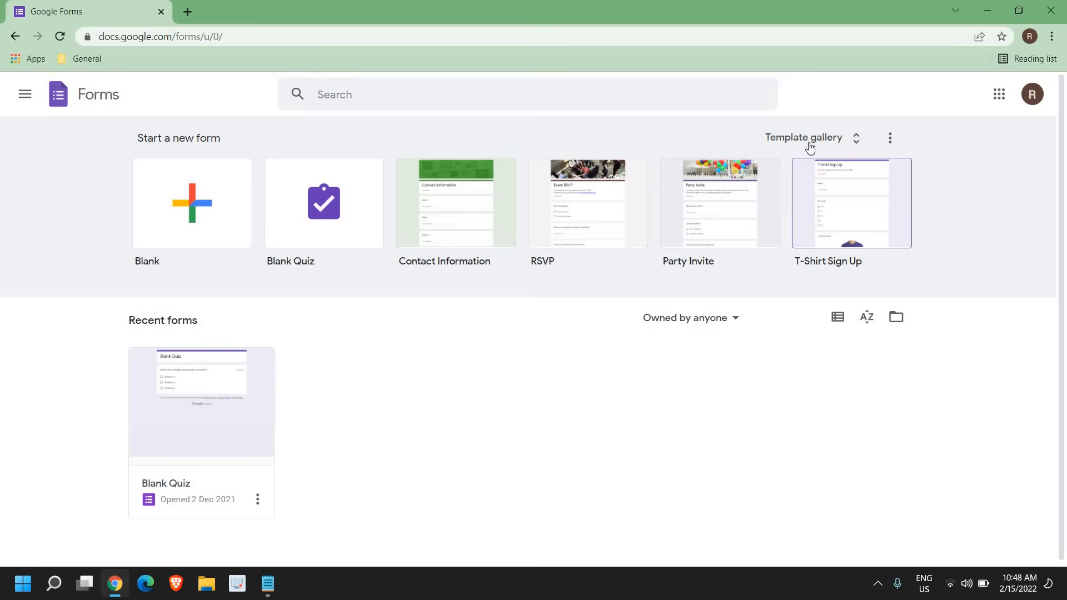
left_click(802, 137)
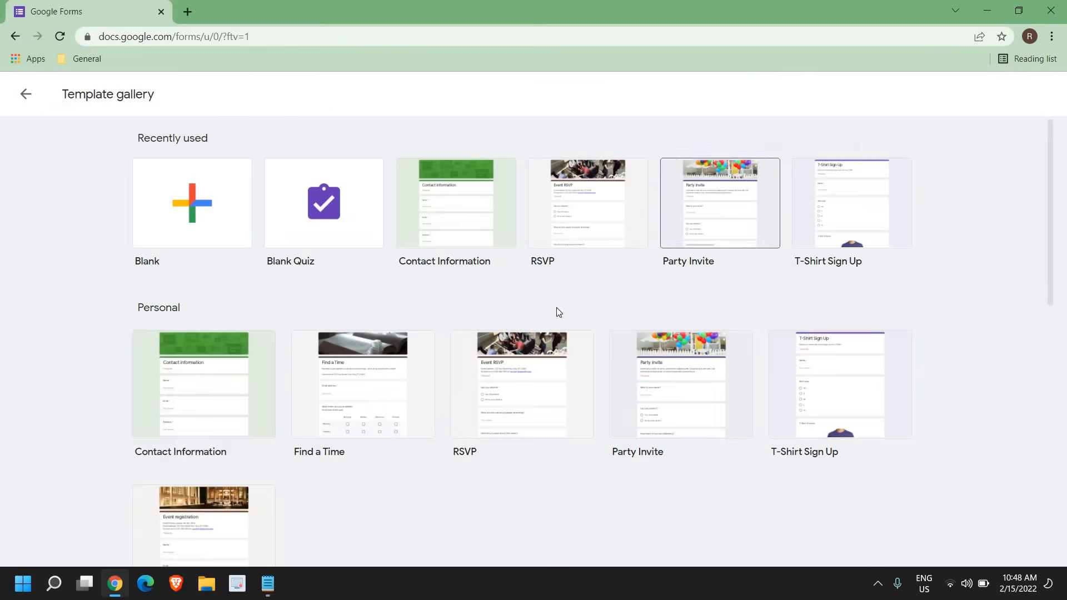
scroll("down", 3)
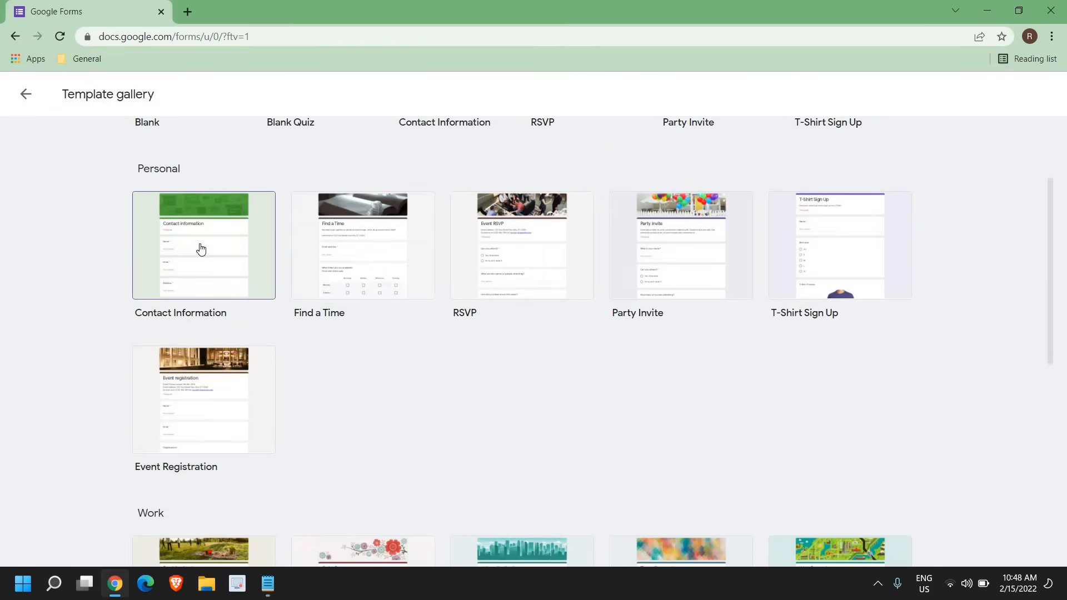
mouse_move(213, 248)
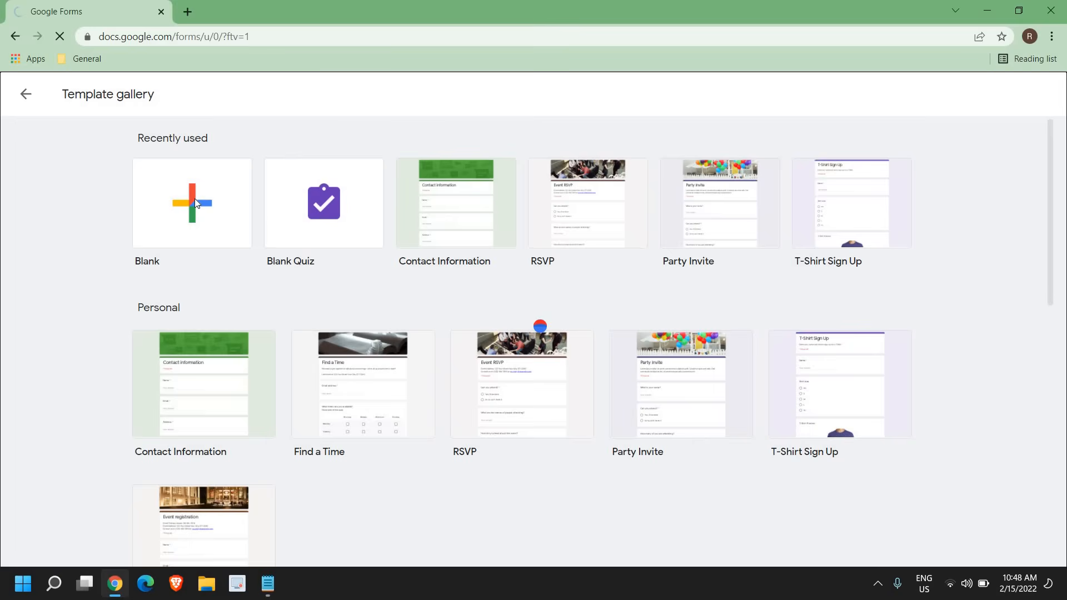
- Create a blank form titled 'Company Name' with description 'XYX'
left_click(192, 202)
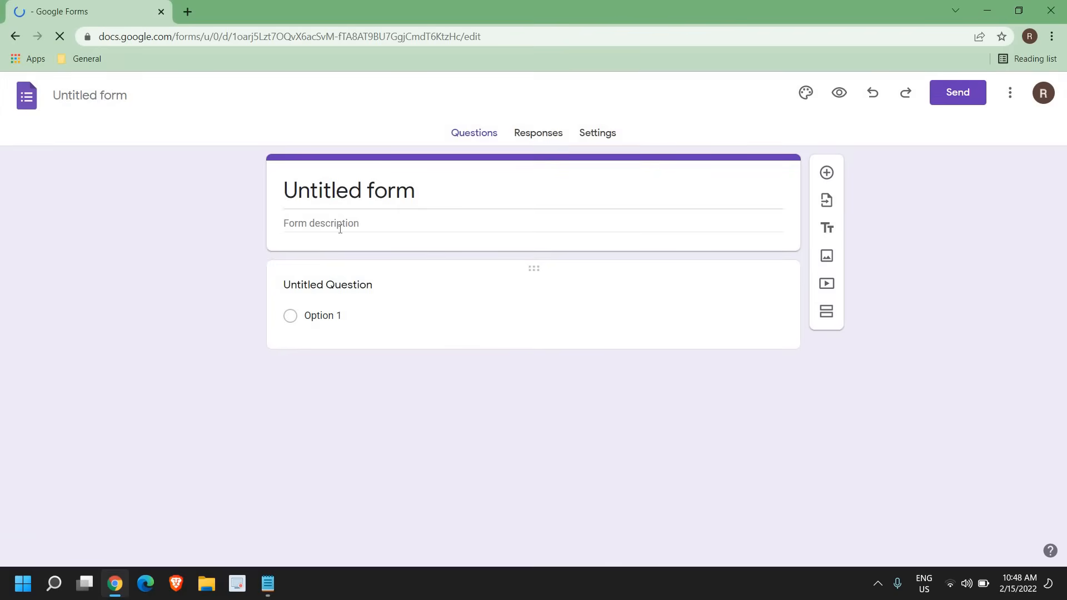
mouse_move(369, 171)
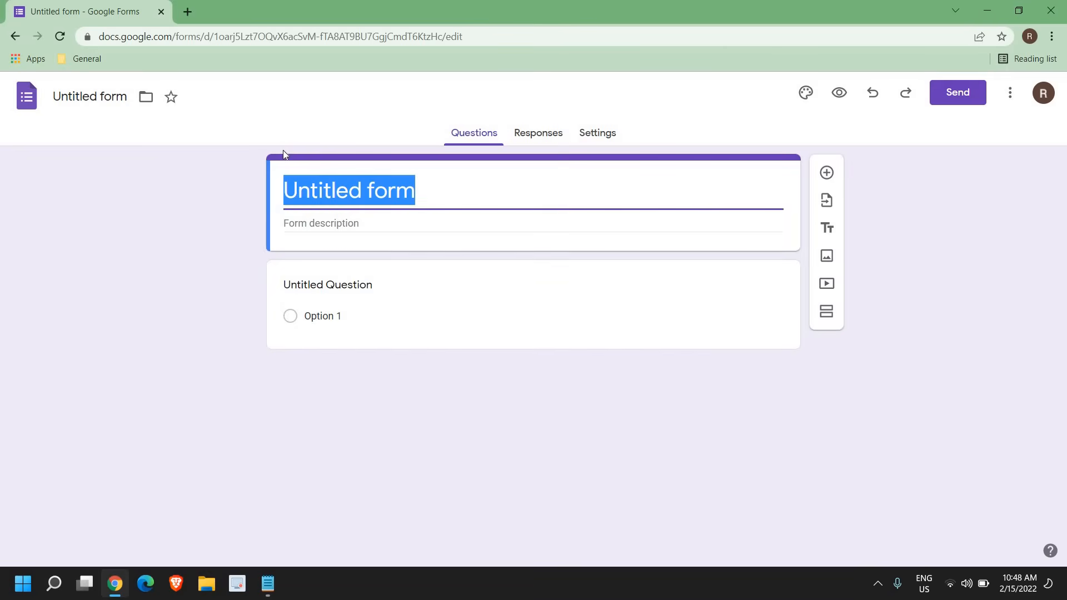
type("Company Name")
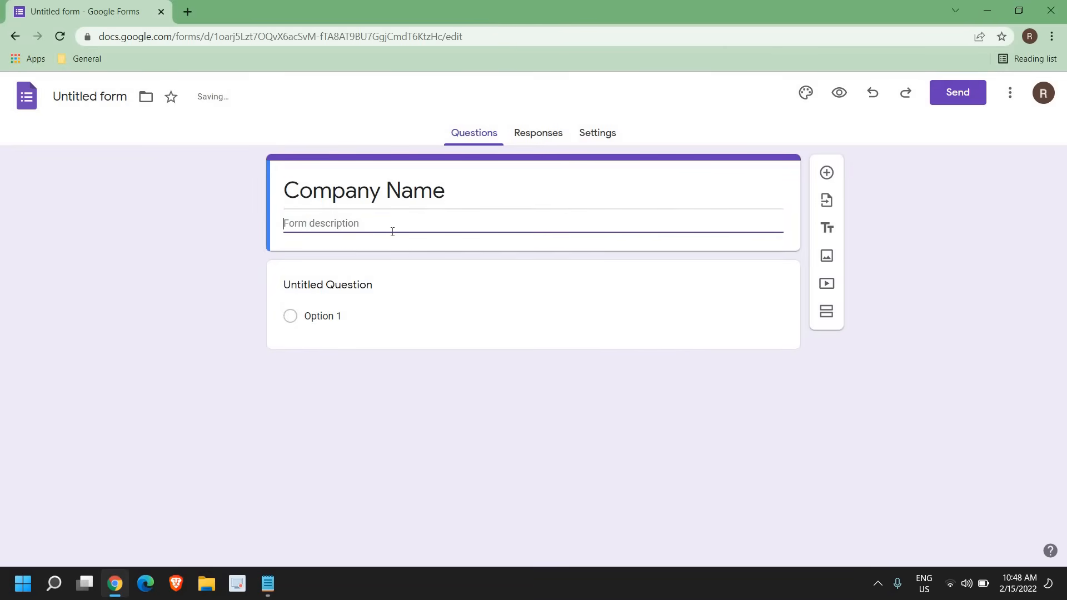
type("XYX")
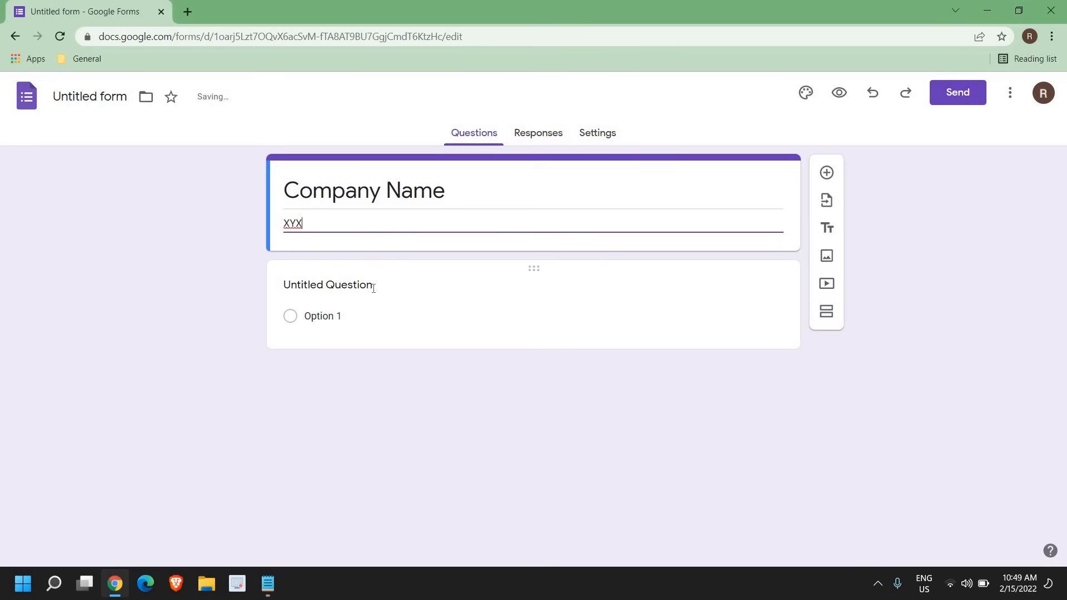
left_click(329, 285)
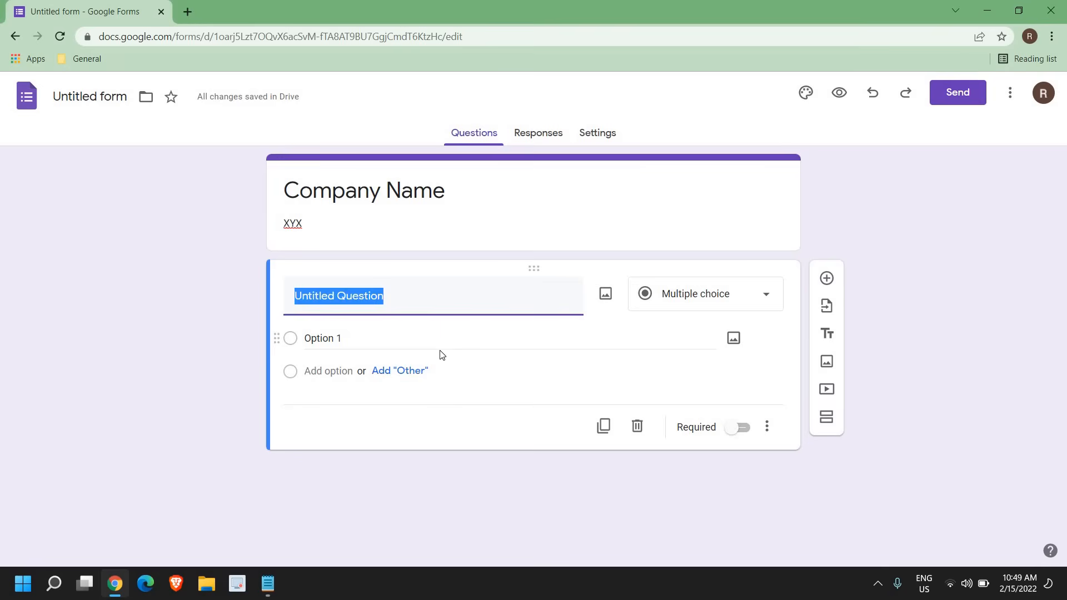
- Make the first question 'Name', type Short answer, marked Required
type("Name")
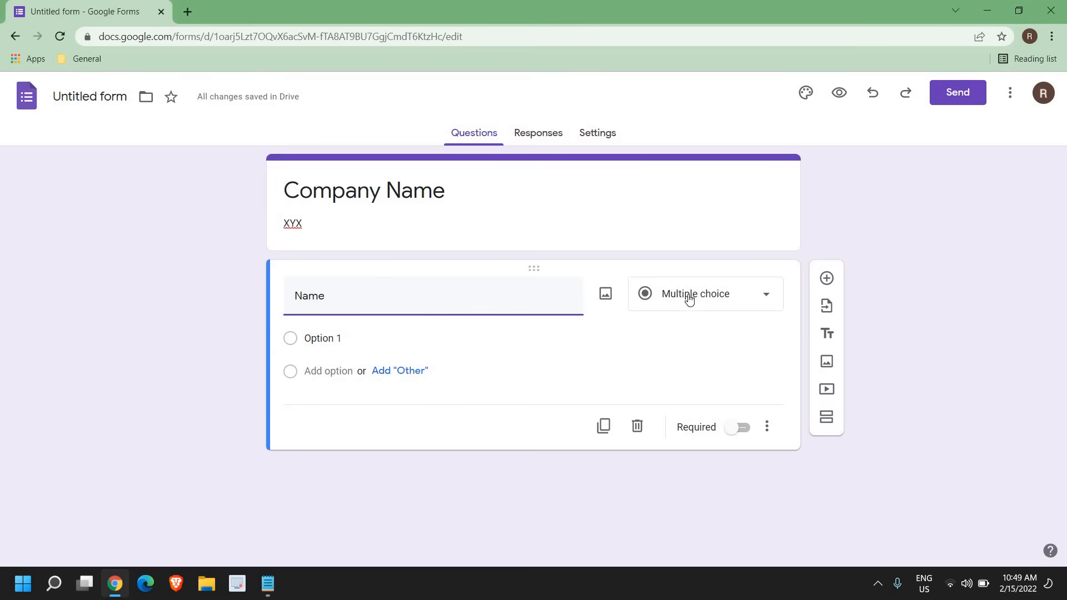
left_click(703, 293)
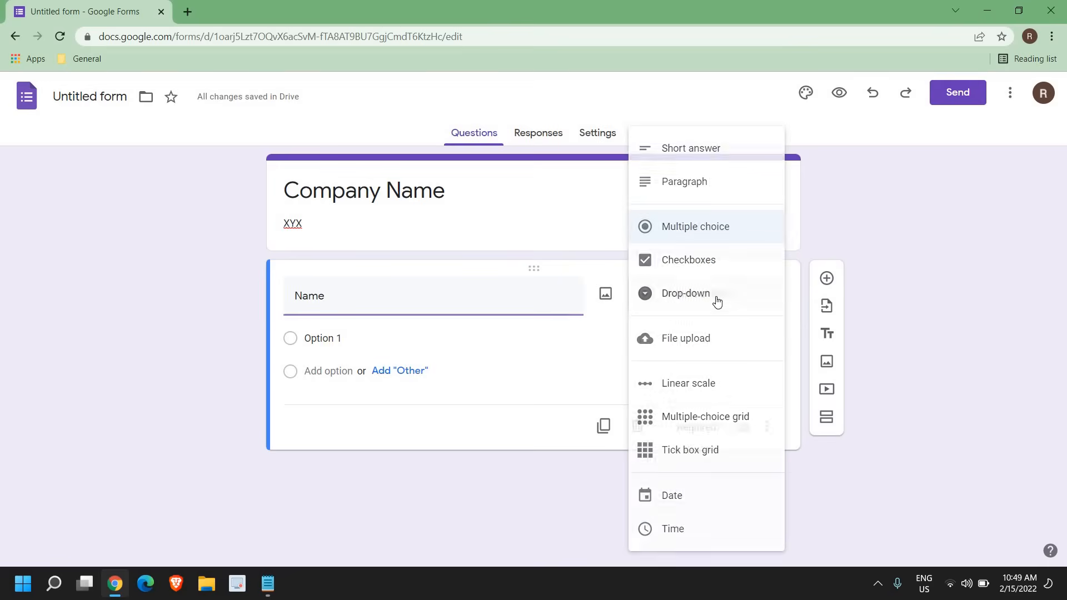
mouse_move(684, 182)
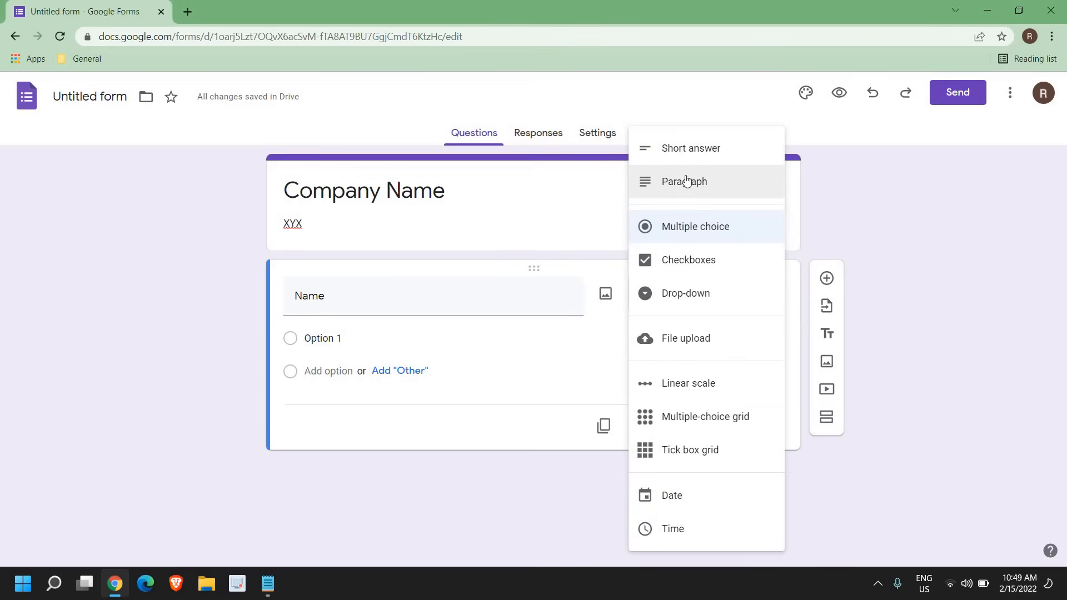
mouse_move(719, 237)
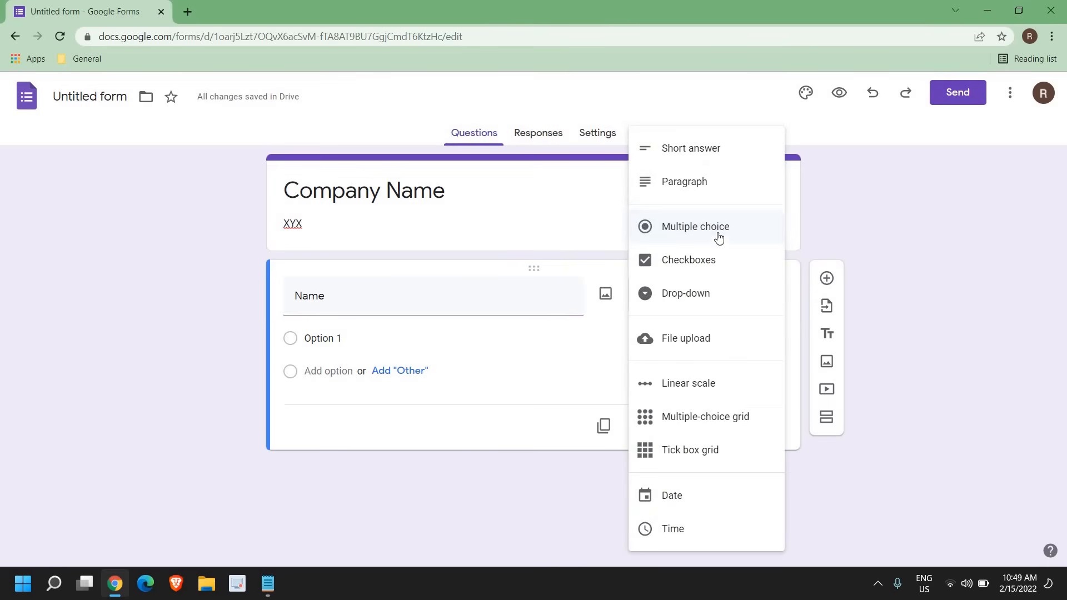
mouse_move(684, 294)
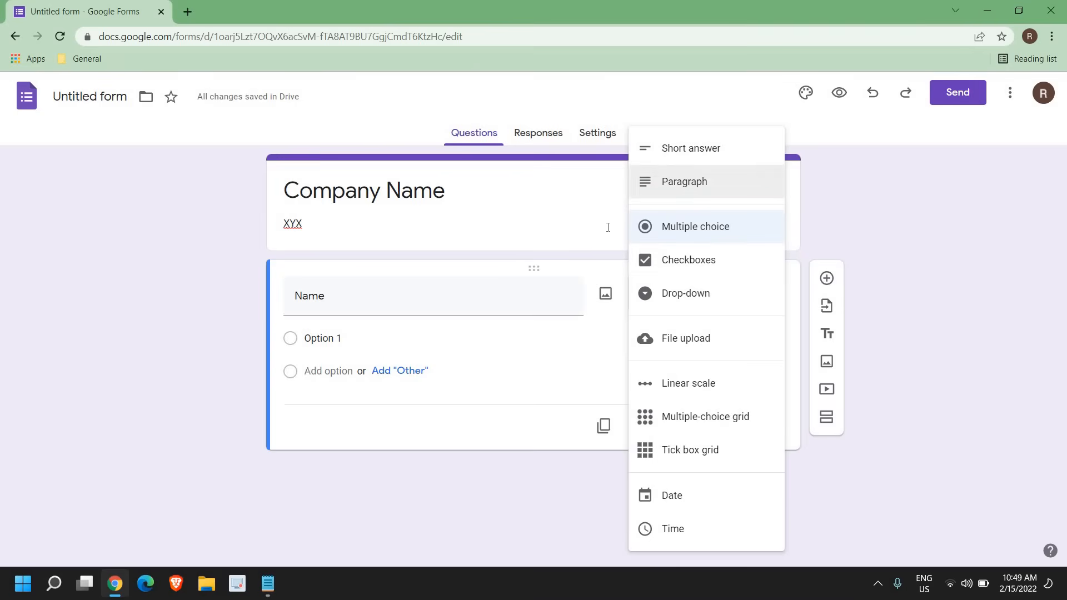
left_click(690, 148)
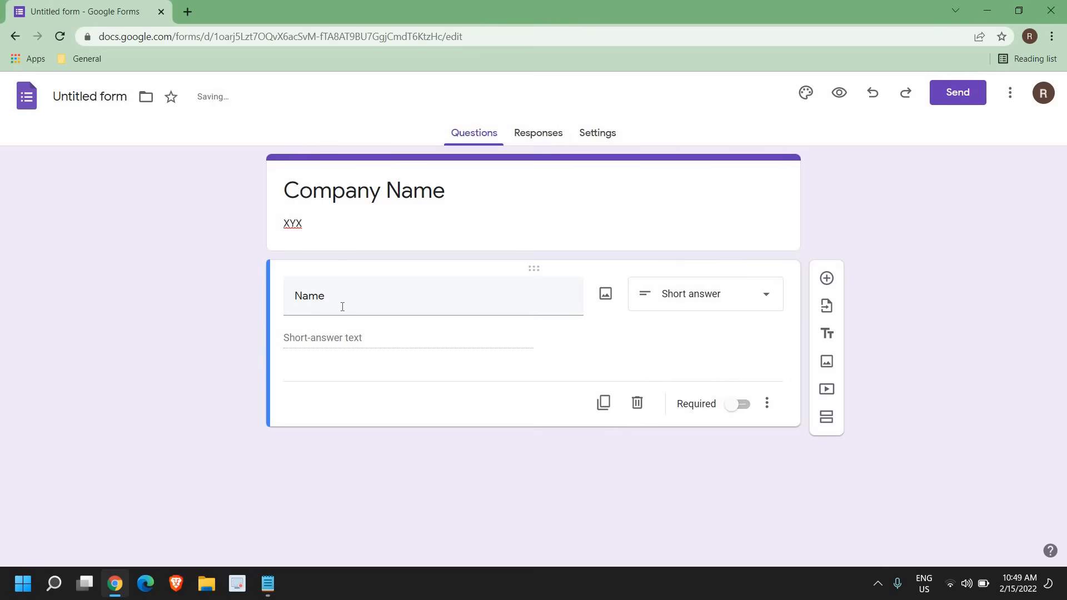
mouse_move(705, 419)
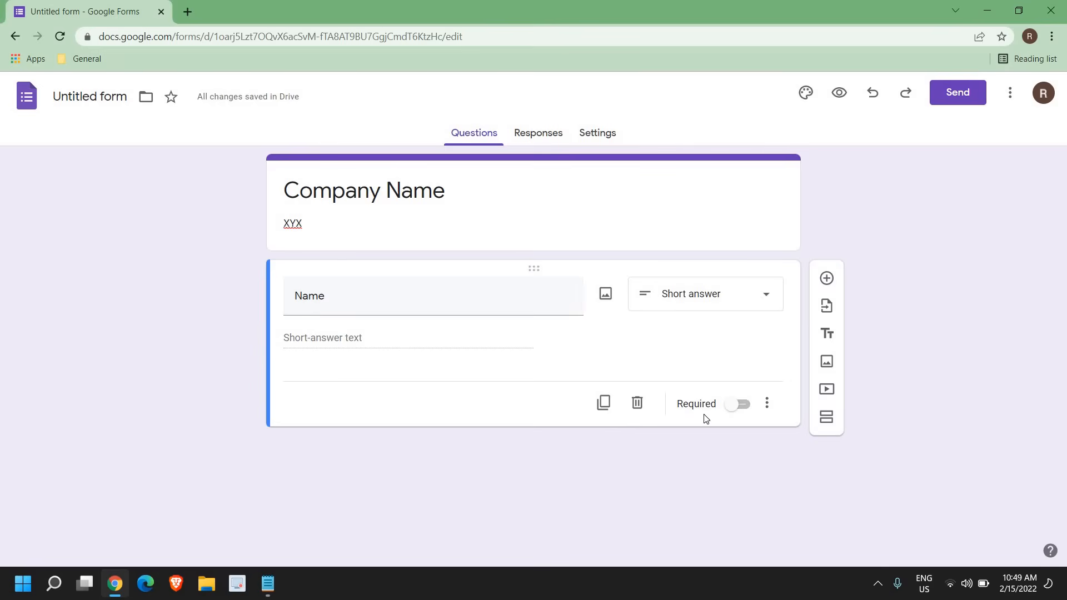
left_click(737, 404)
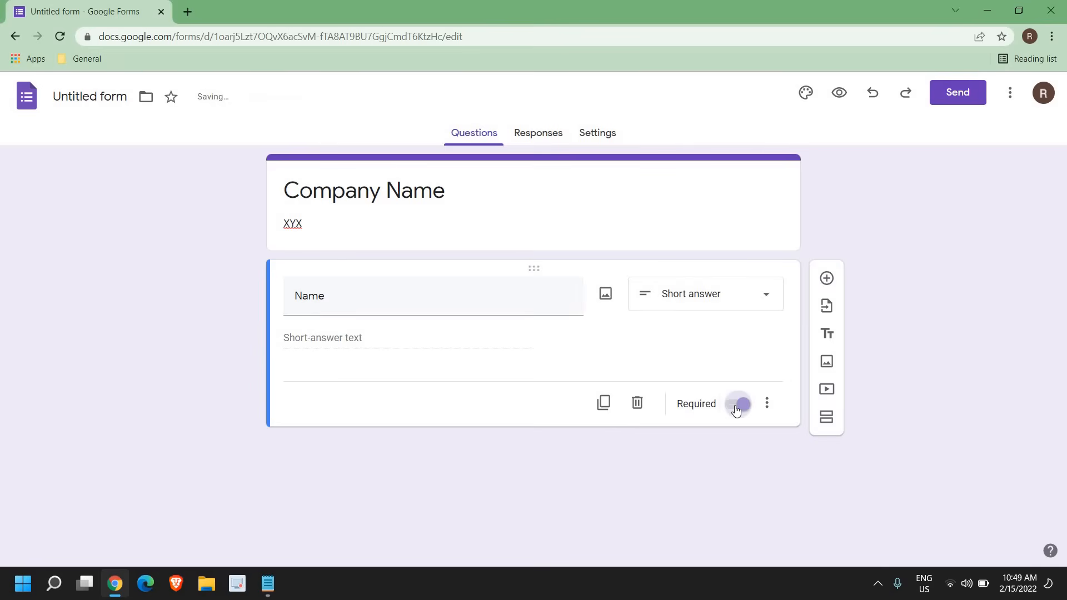
left_click(740, 405)
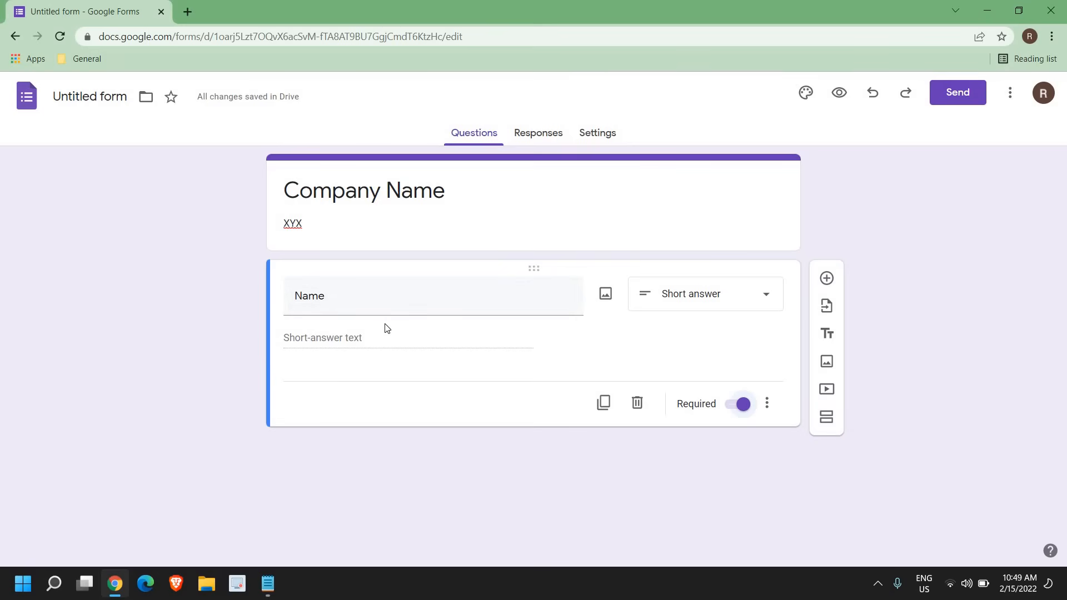
mouse_move(309, 267)
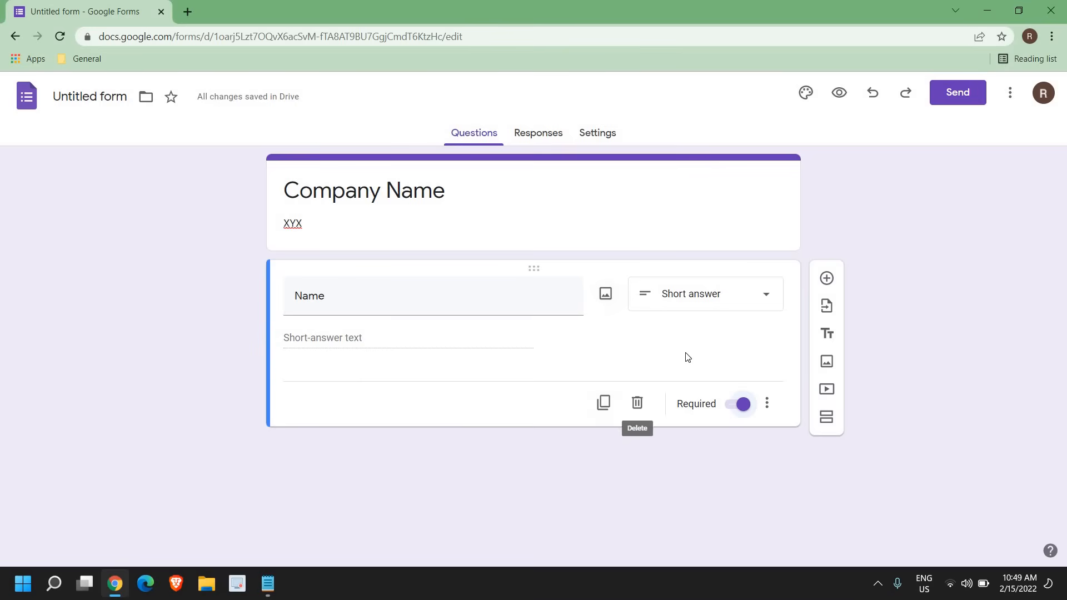
mouse_move(826, 277)
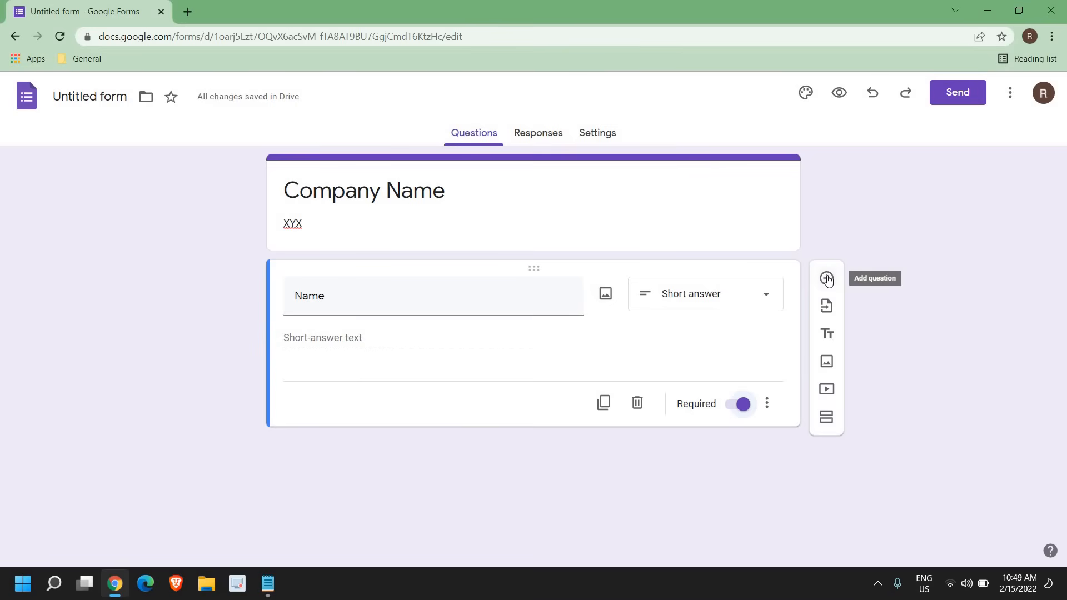
- Add a required short-answer 'Email Address' question after Name
left_click(826, 279)
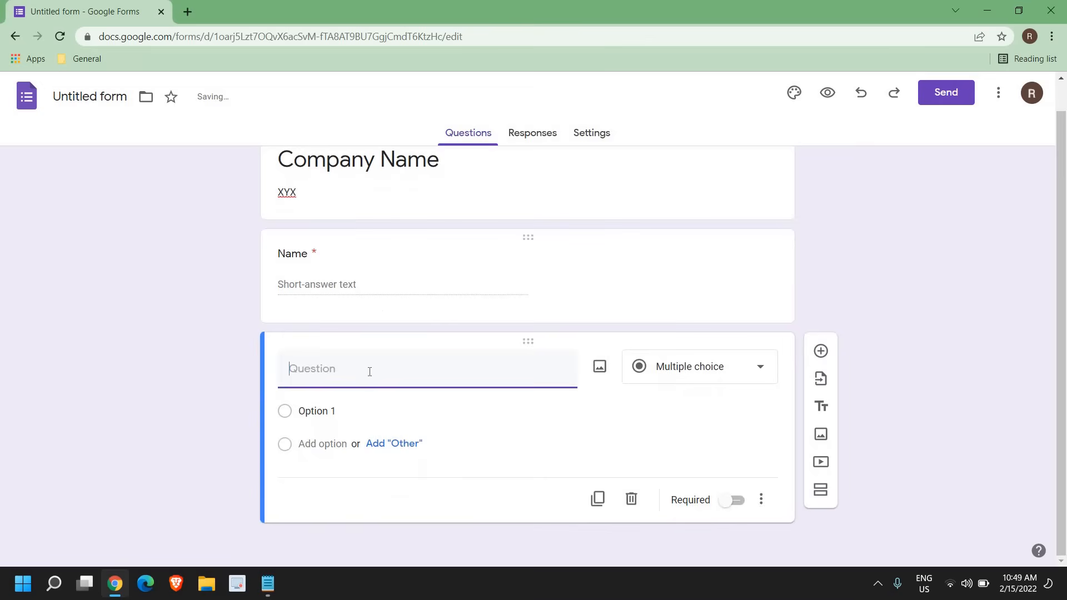
type("EMail Address")
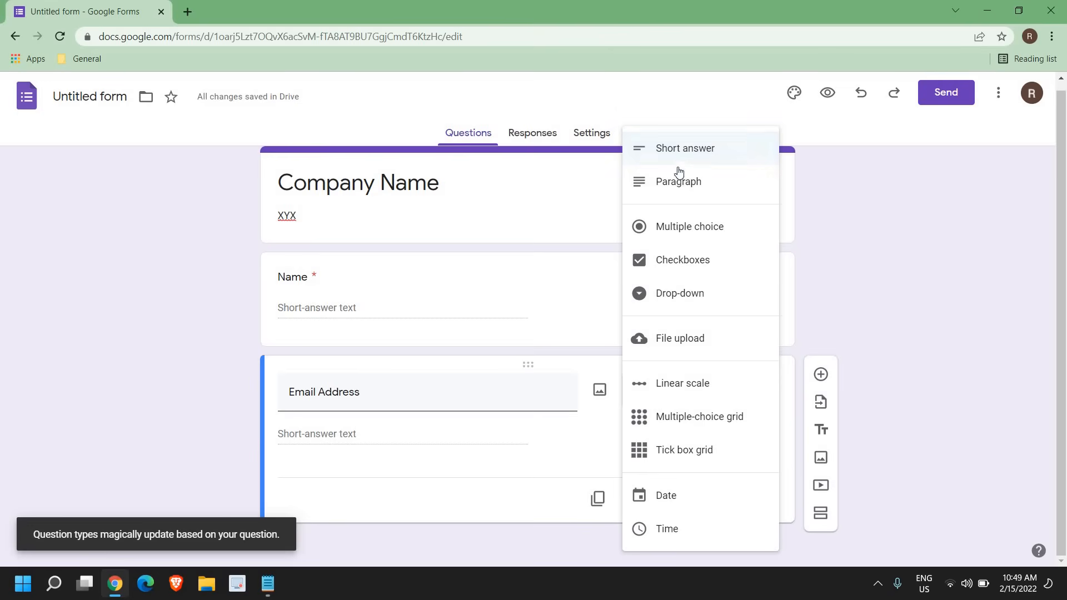
left_click(684, 147)
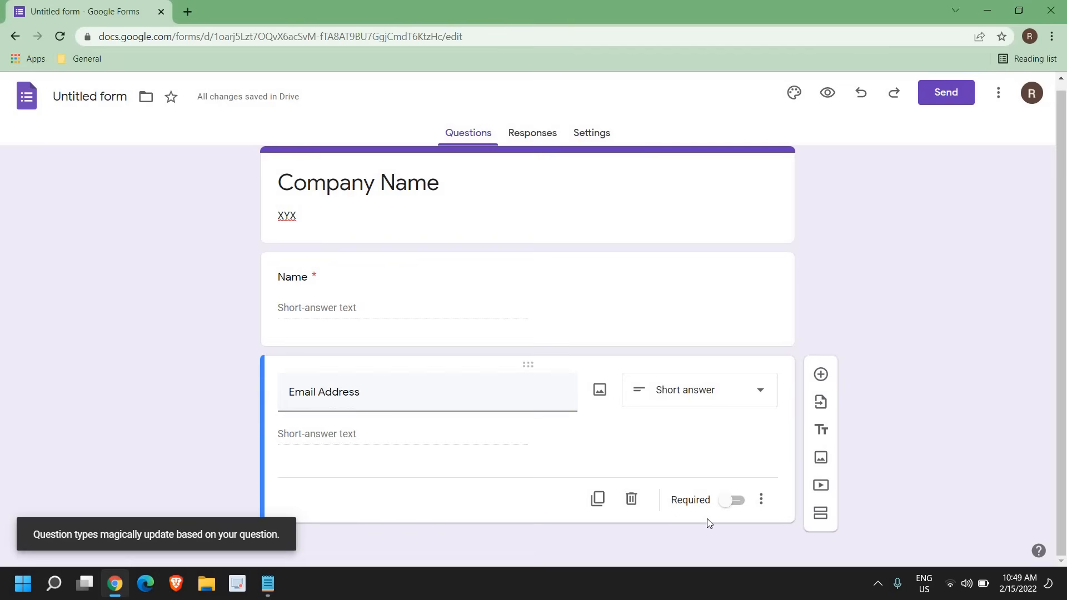
left_click(732, 500)
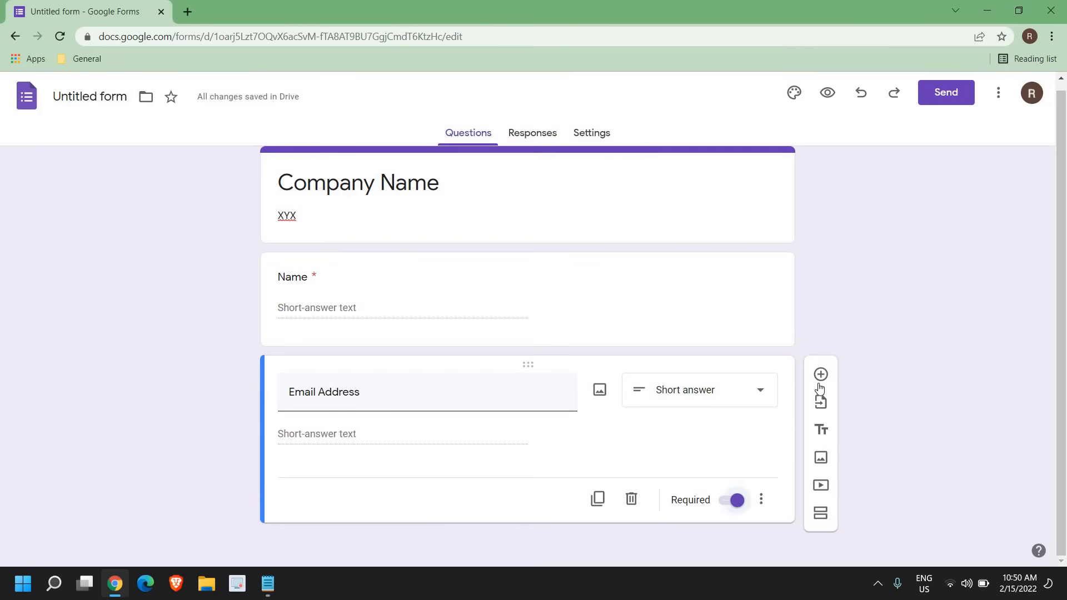
mouse_move(819, 374)
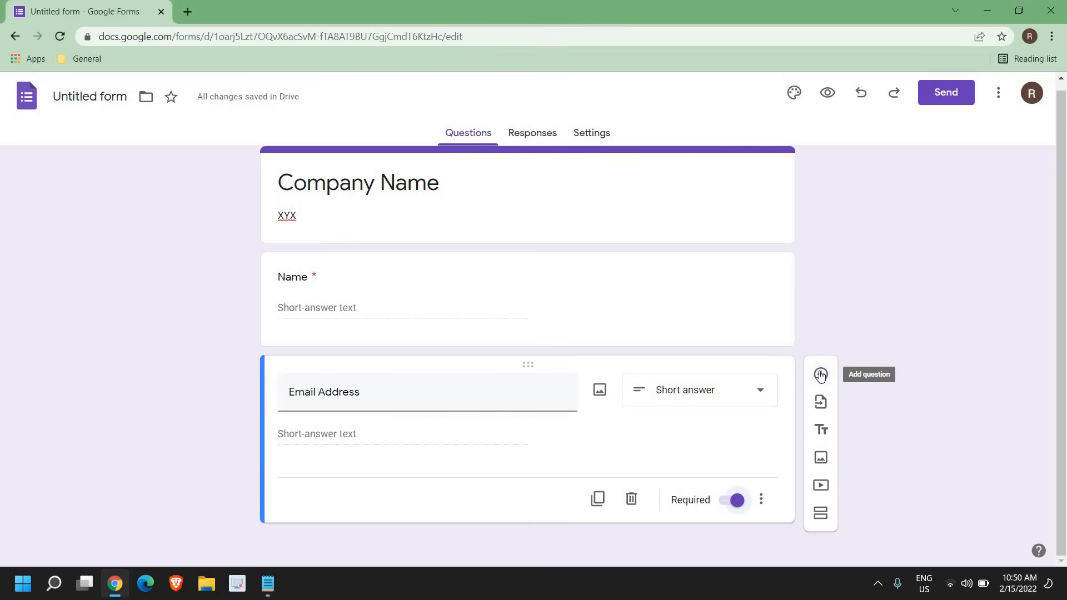
- Add the multiple-choice question 'Do you like the blog?' with options Yes and No
left_click(821, 375)
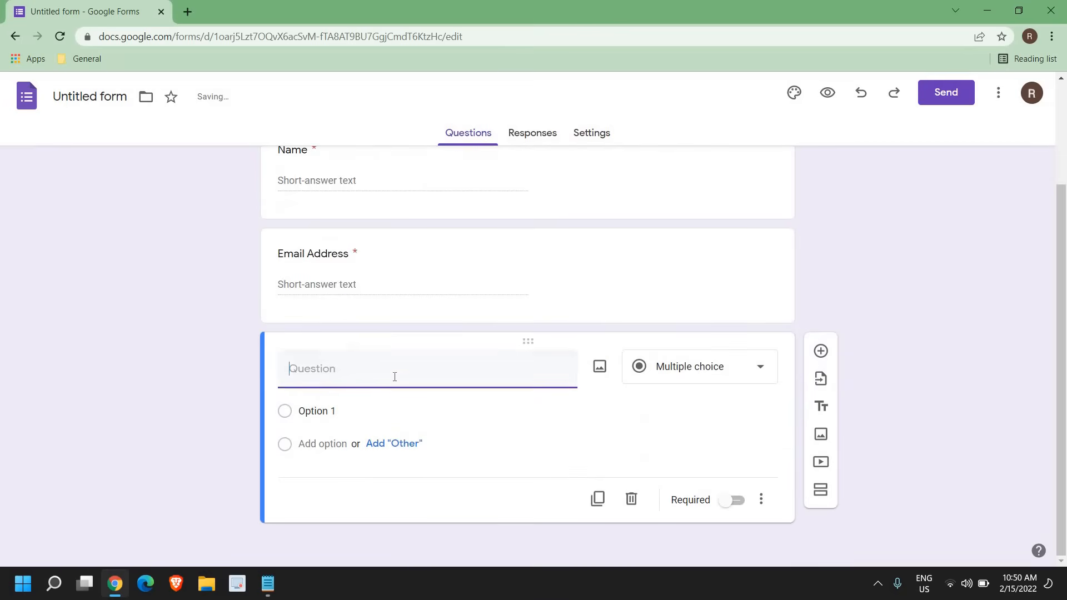
mouse_move(362, 397)
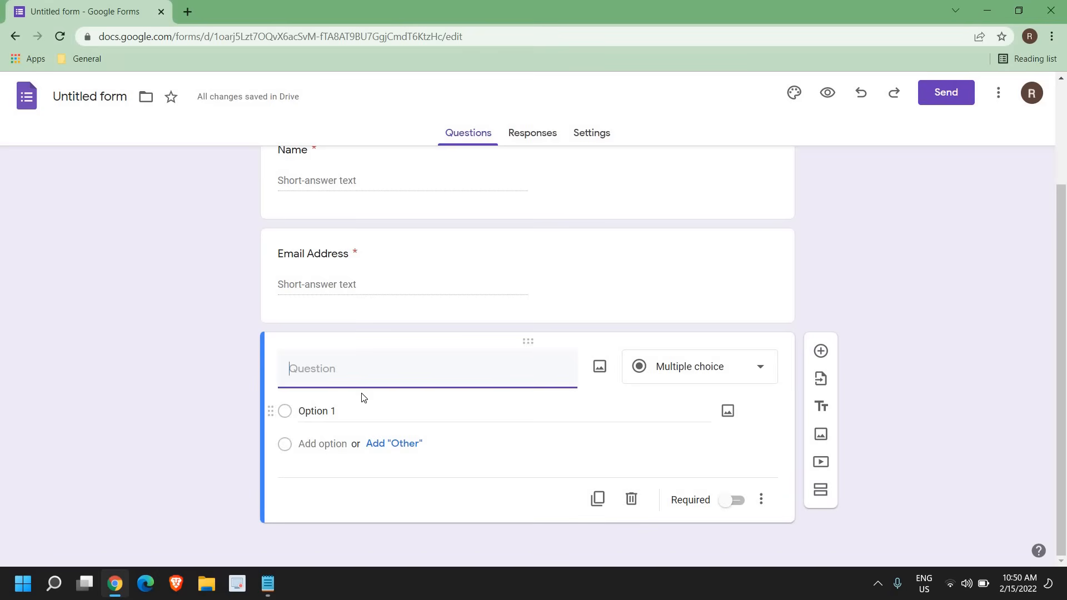
type("Do you like the blog?")
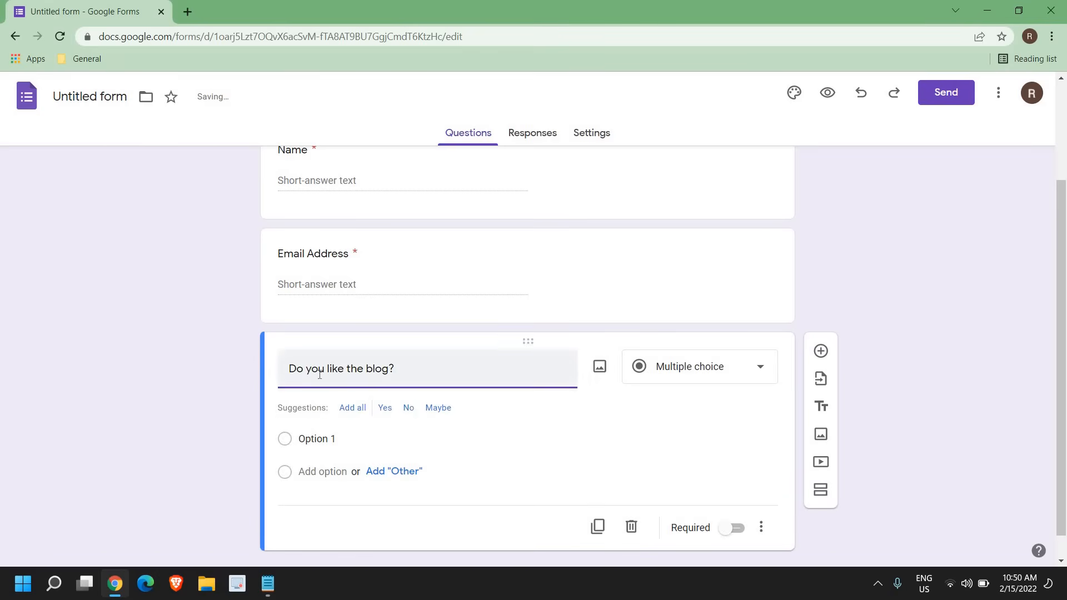
mouse_move(686, 376)
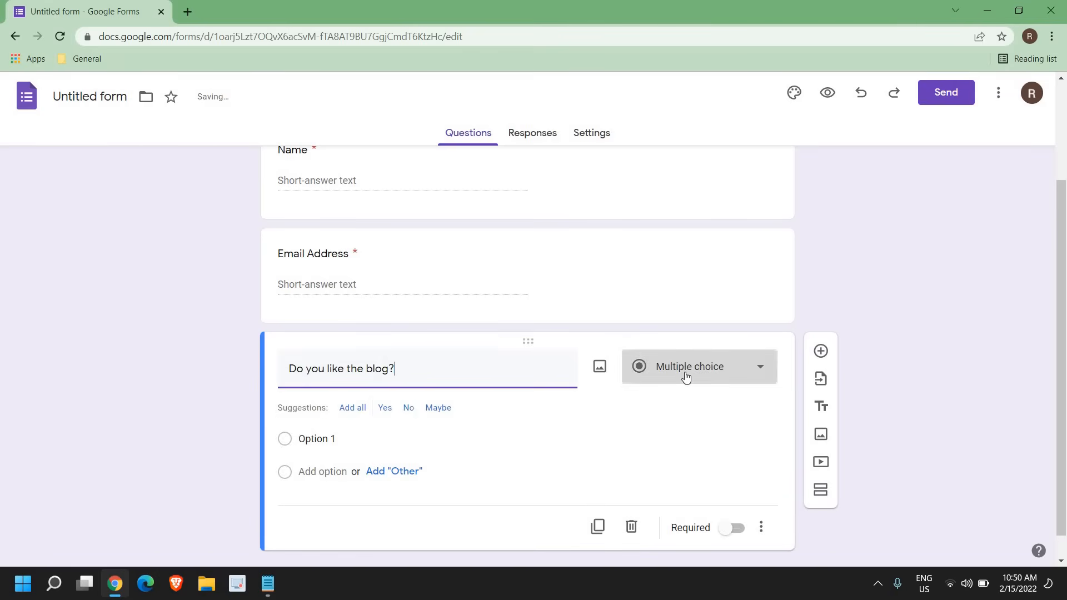
left_click(698, 366)
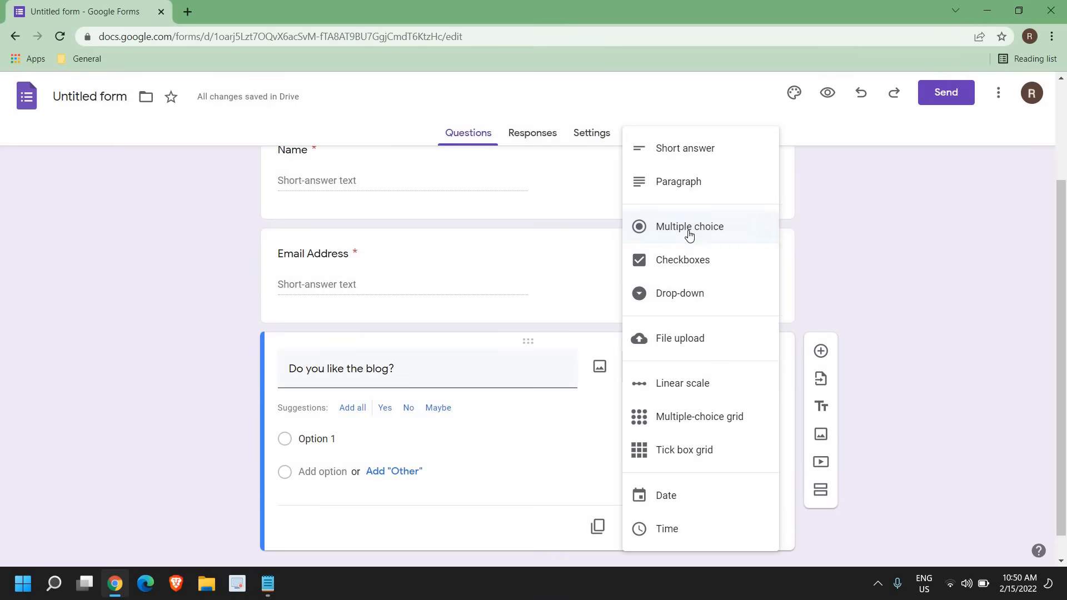
left_click(689, 226)
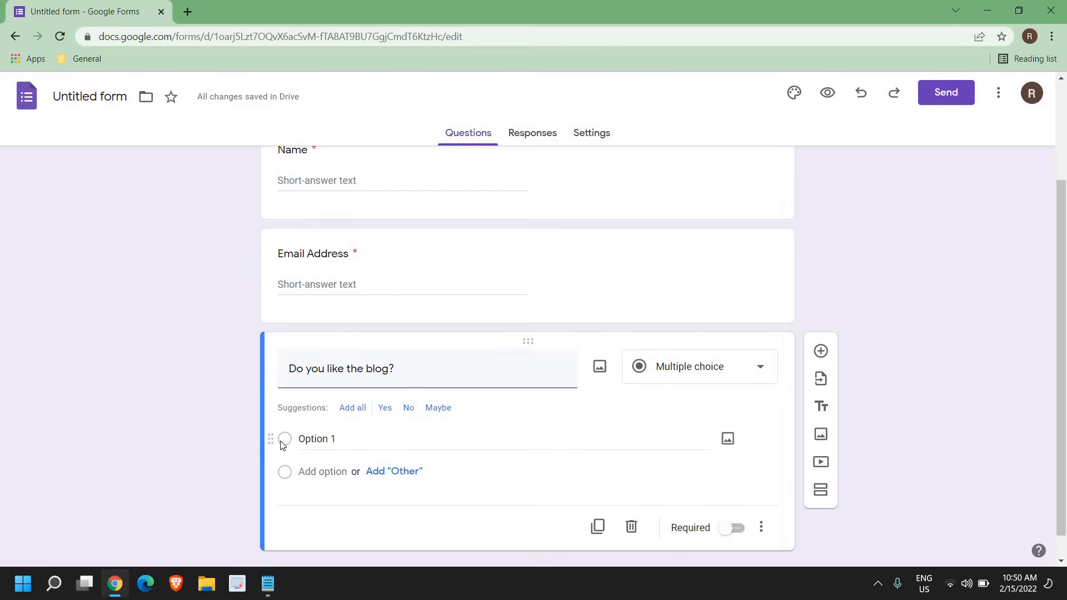
type("Ye")
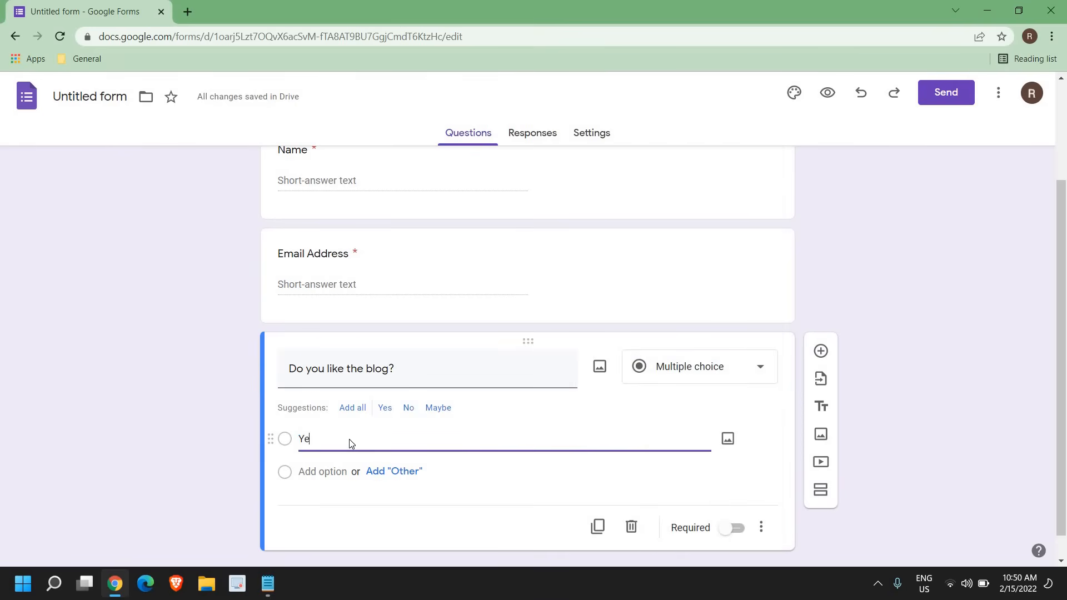
type("s")
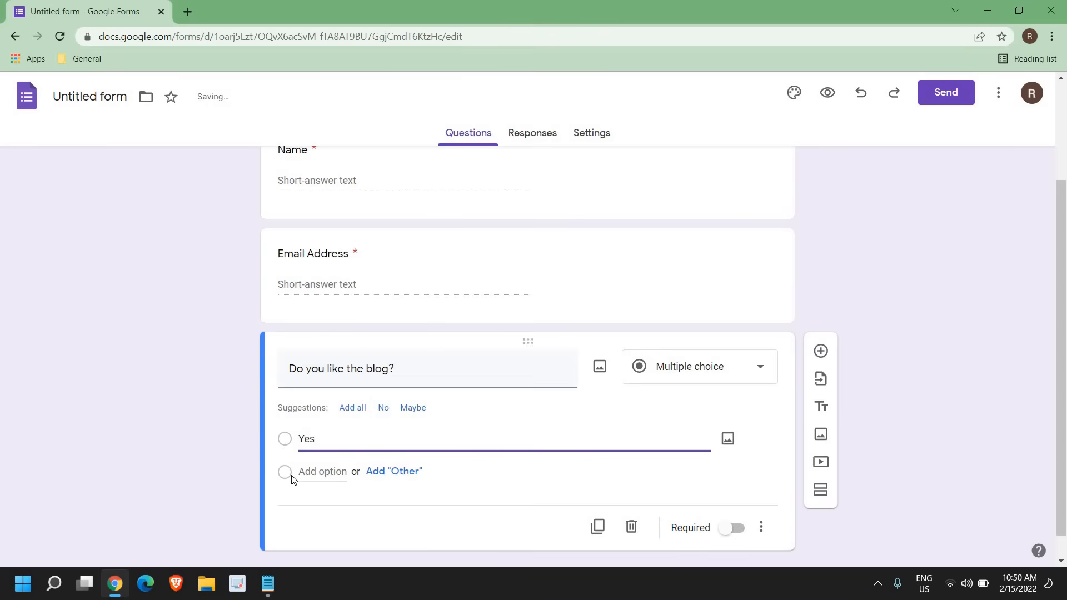
left_click(383, 408)
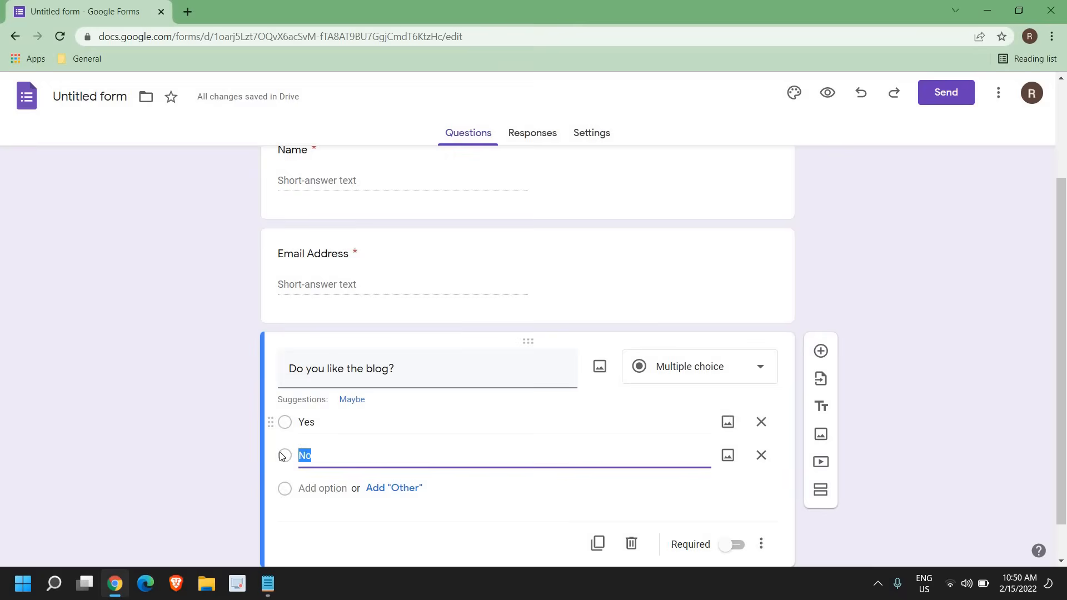
scroll("up", 3)
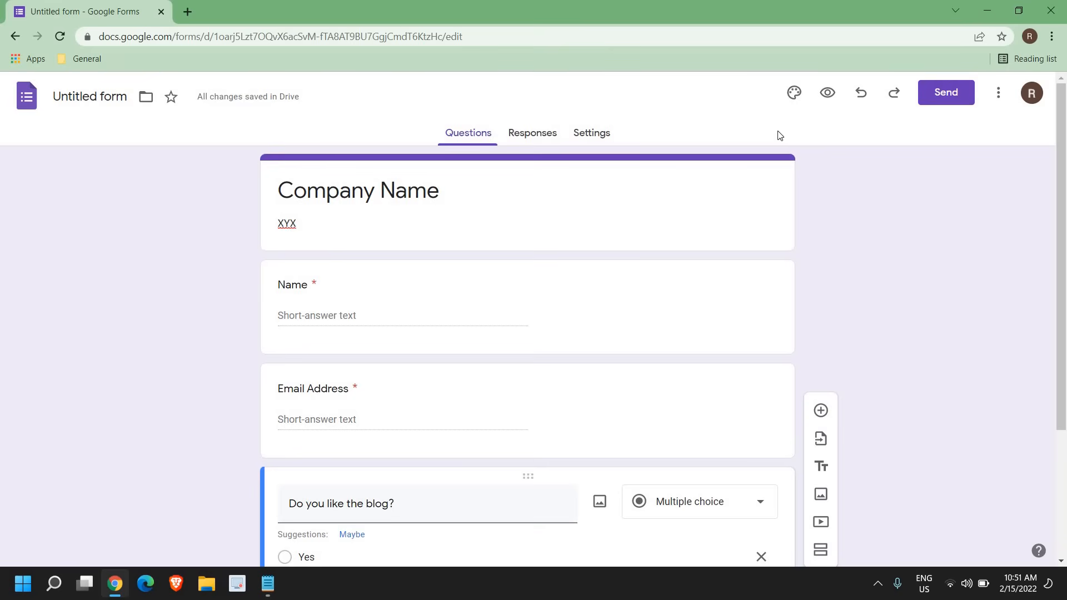
mouse_move(793, 92)
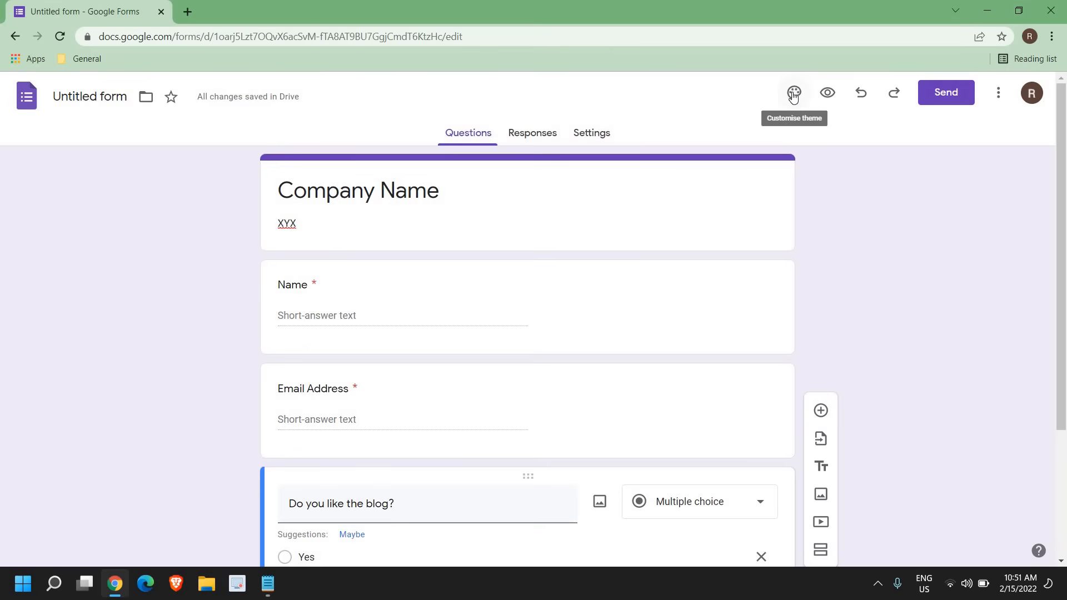
- Show the Theme options panel from the palette icon and its header image choices
left_click(794, 93)
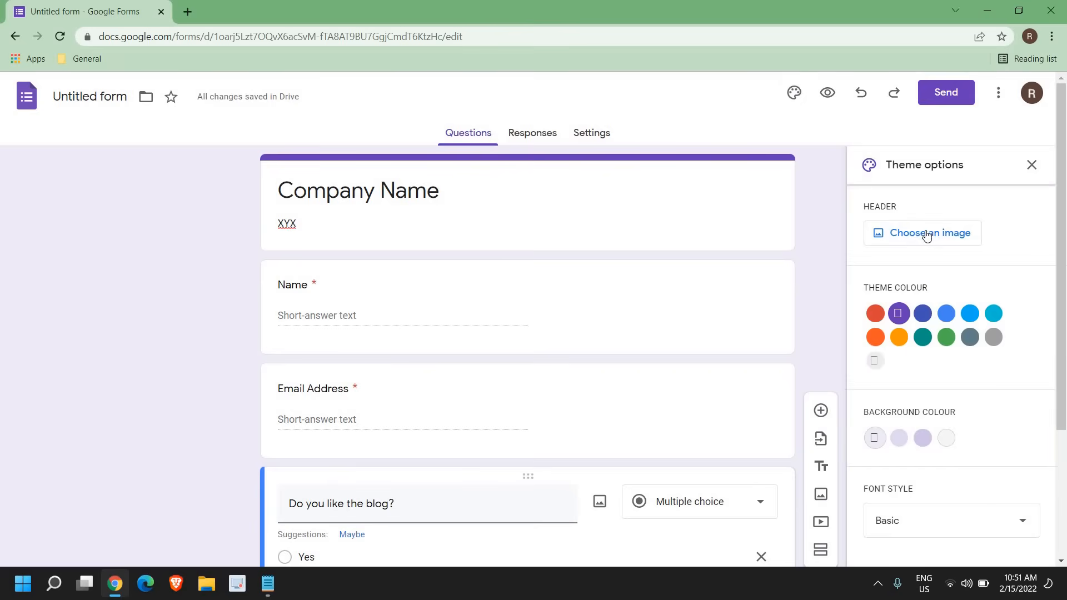
left_click(898, 313)
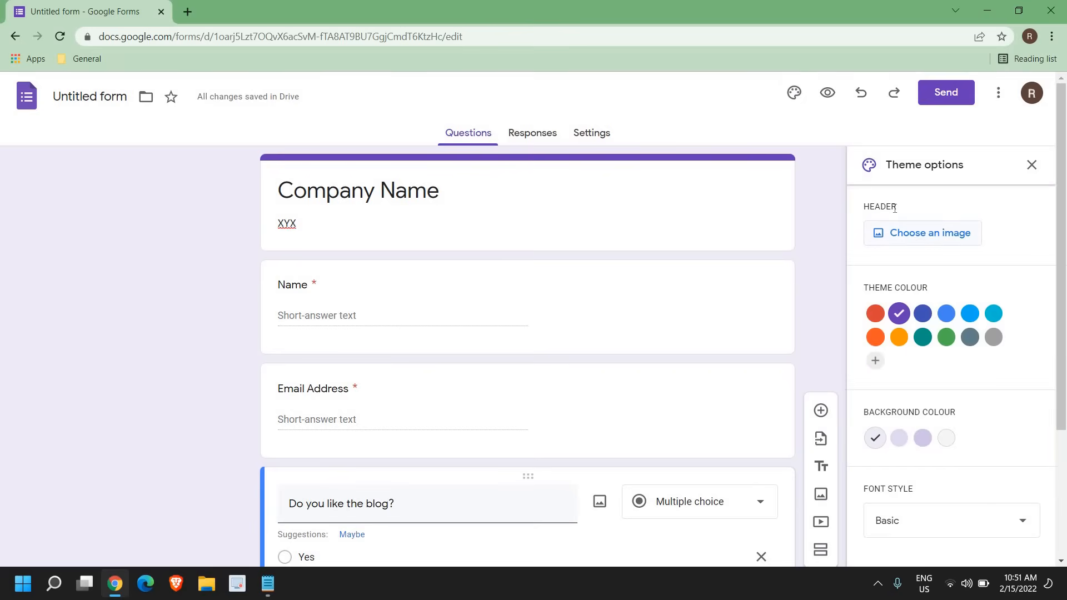
- Insert the colourful candy photo from the Themes tab as the header image
left_click(922, 233)
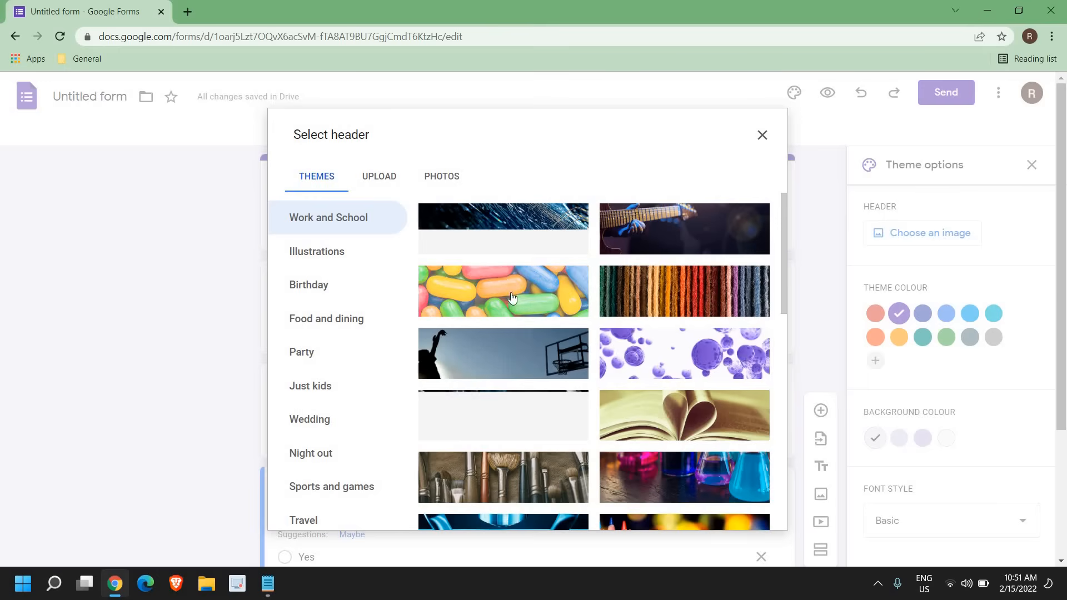
left_click(503, 291)
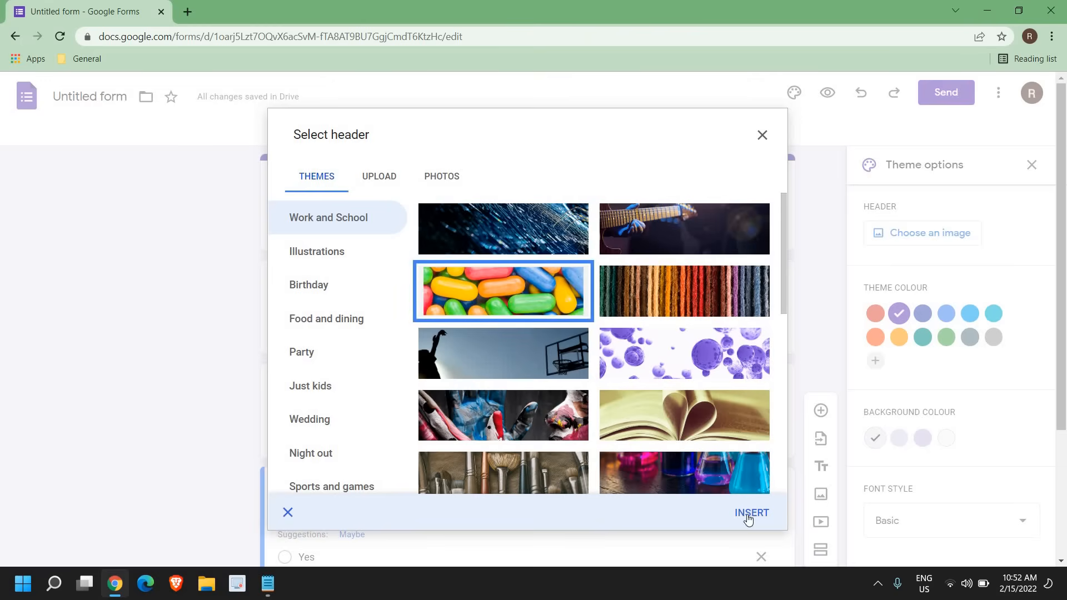
left_click(752, 512)
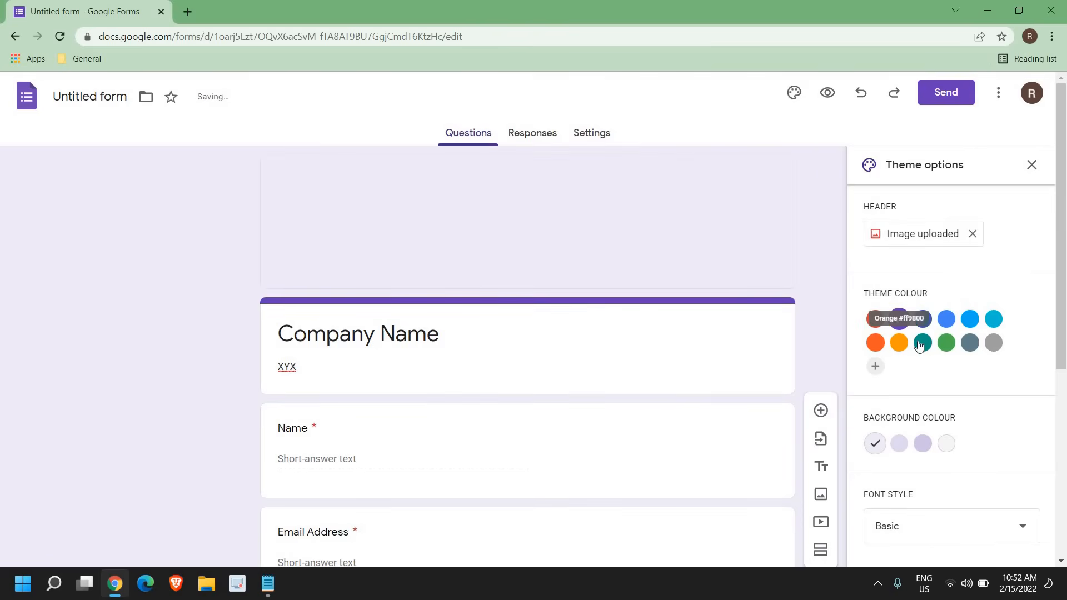
- Pick an orange theme colour swatch and set the font style to Playful
left_click(923, 319)
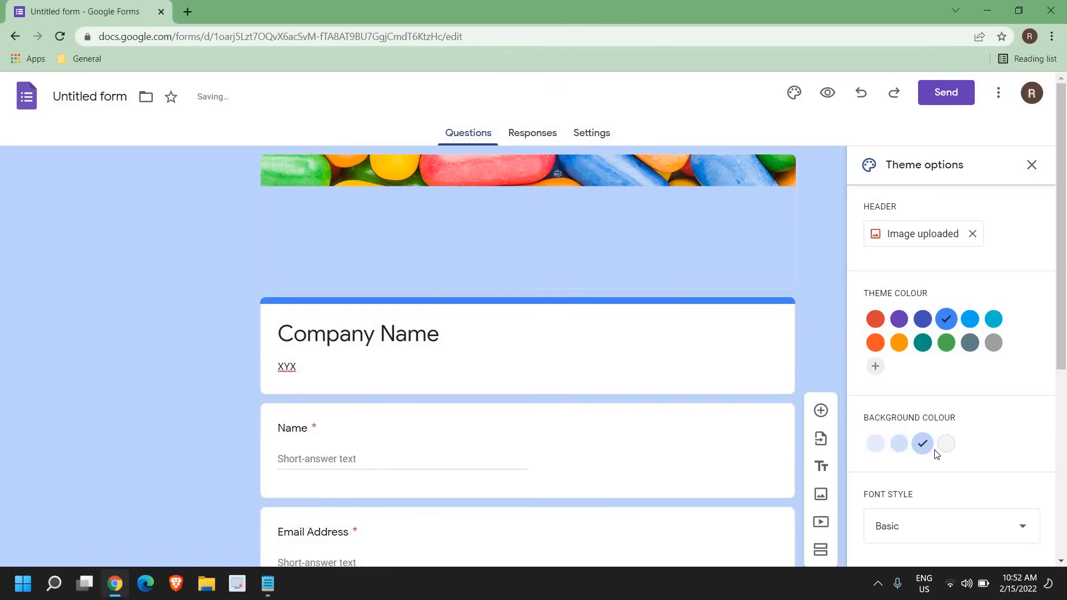
left_click(950, 525)
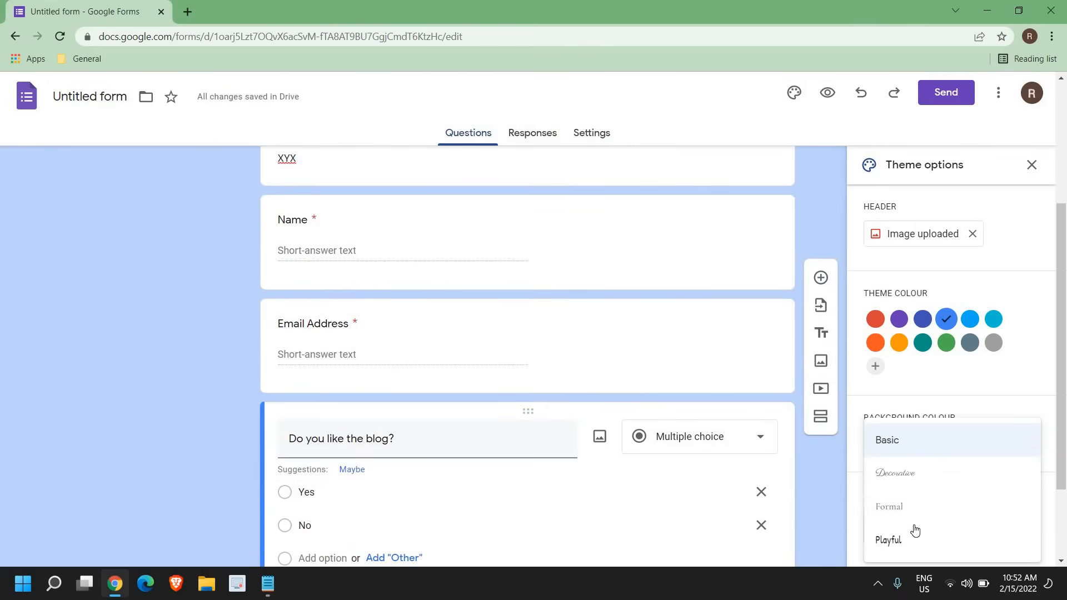
left_click(889, 540)
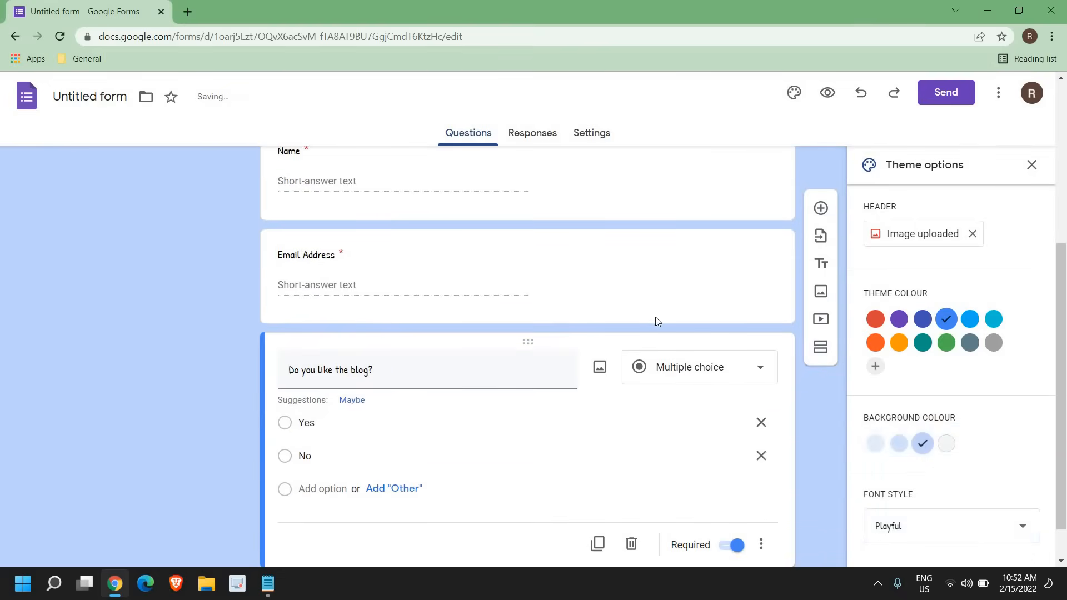
left_click(898, 342)
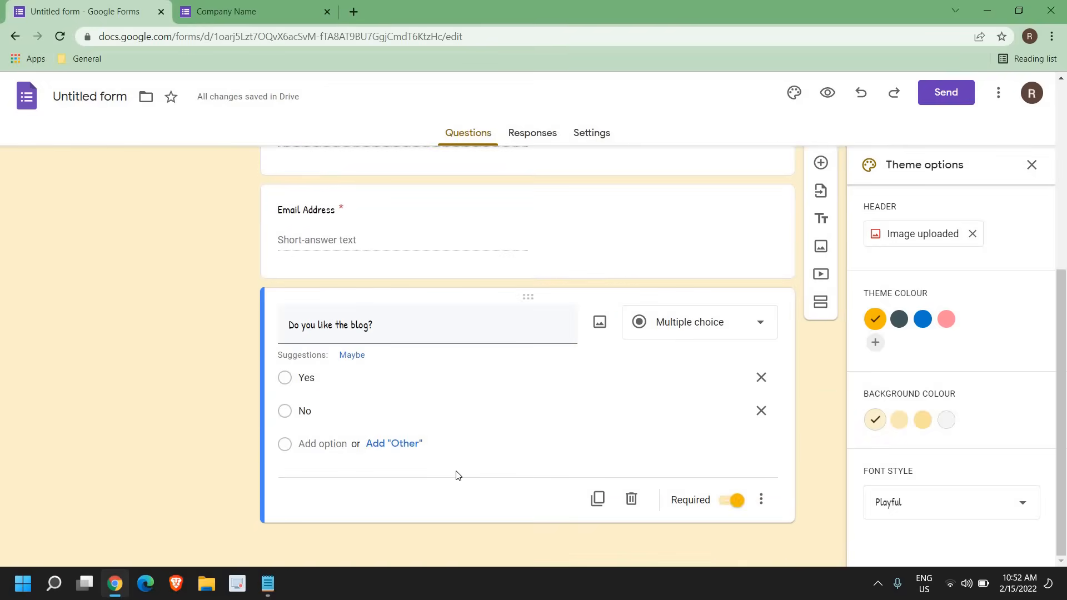
scroll("up", 3)
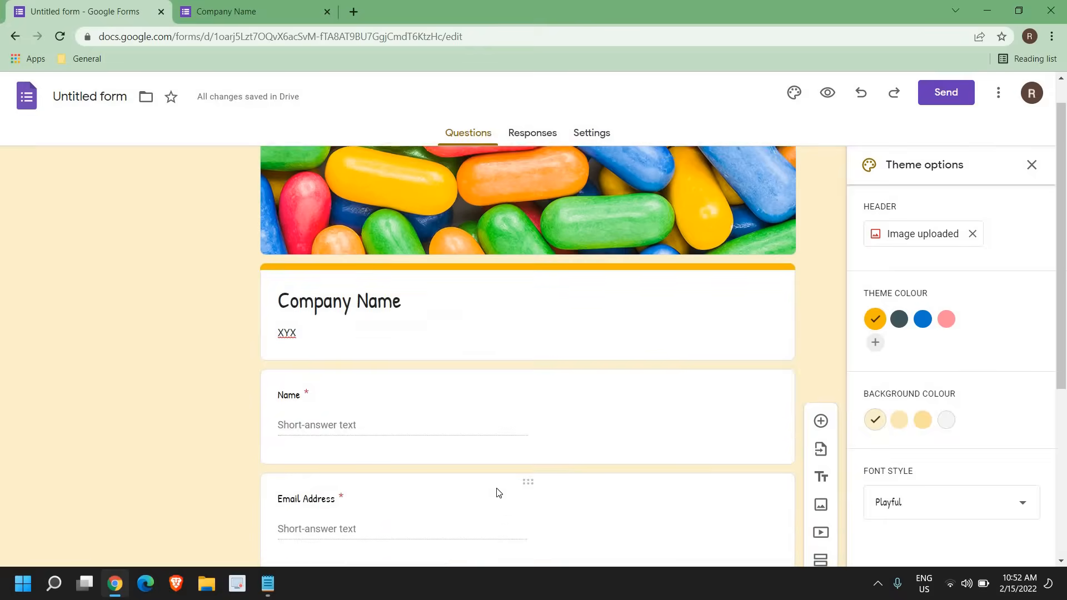
- Show the Send form dialog on its link tab with the shareable URL
left_click(944, 92)
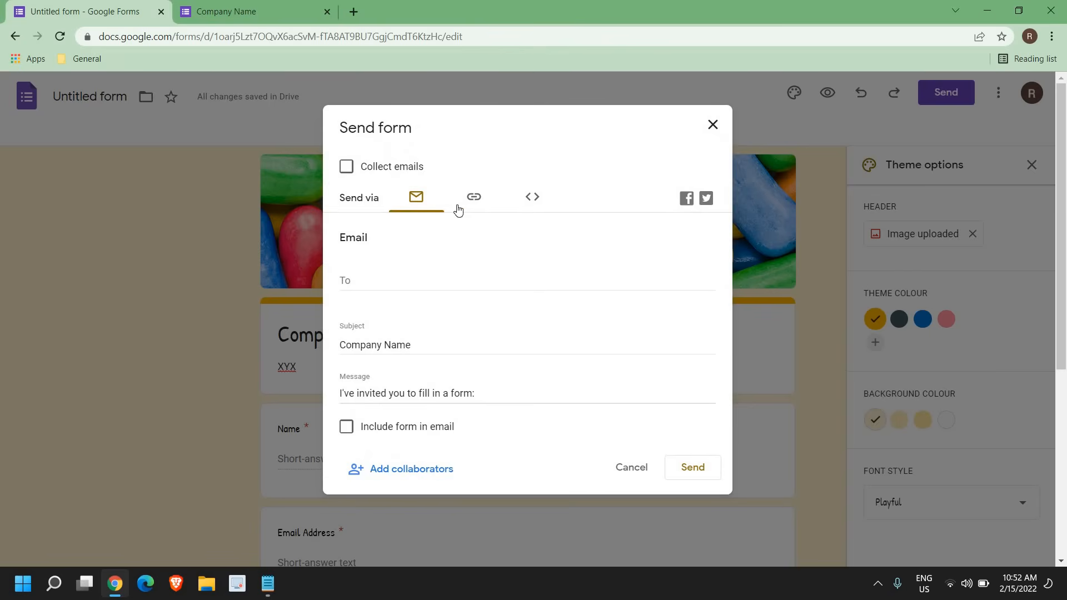
left_click(474, 198)
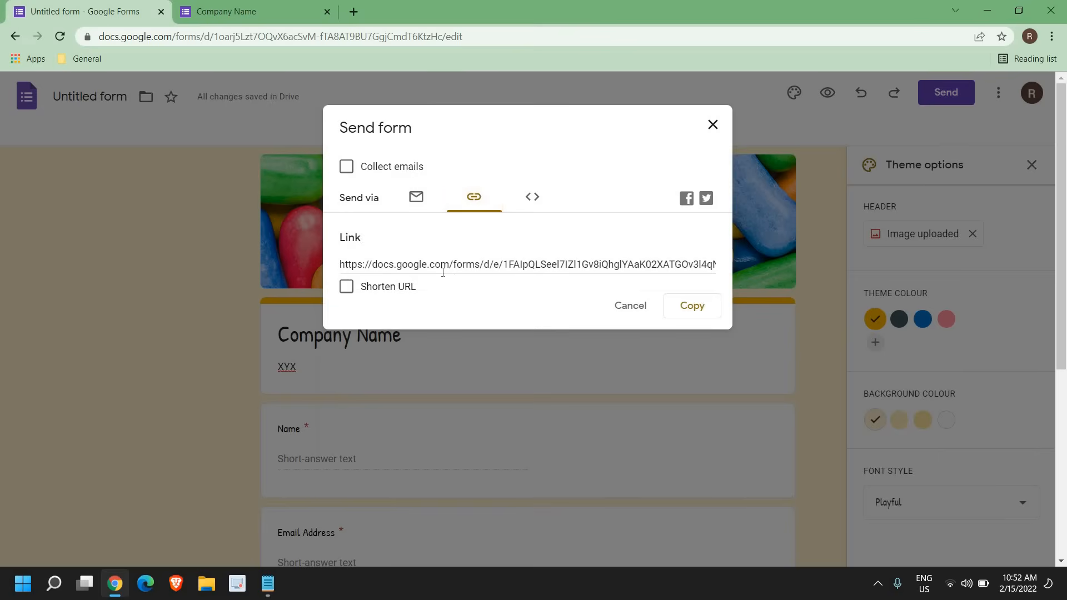
left_click(416, 198)
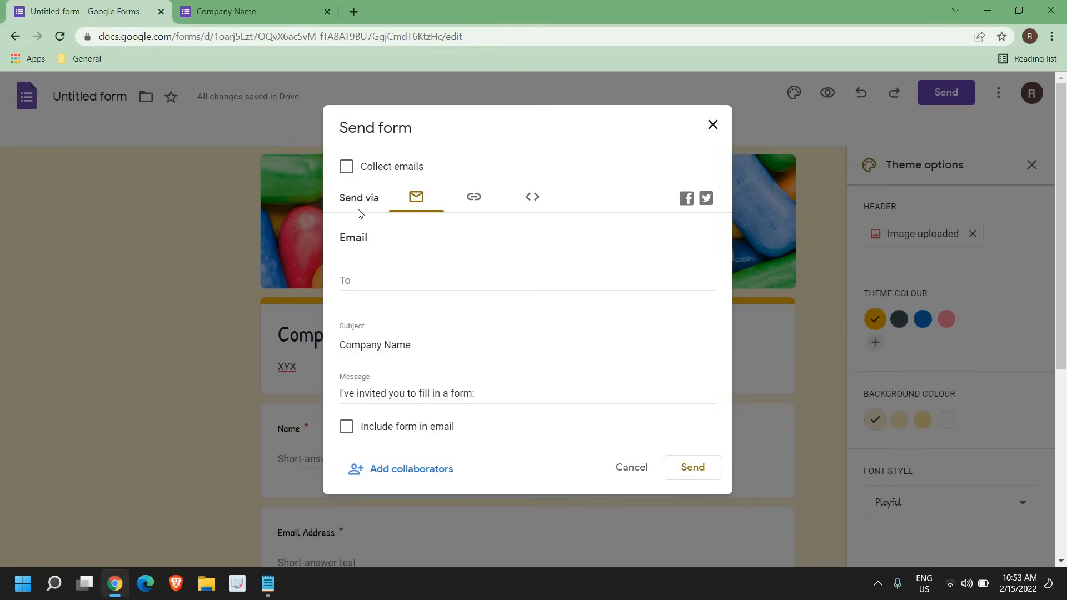
mouse_move(483, 311)
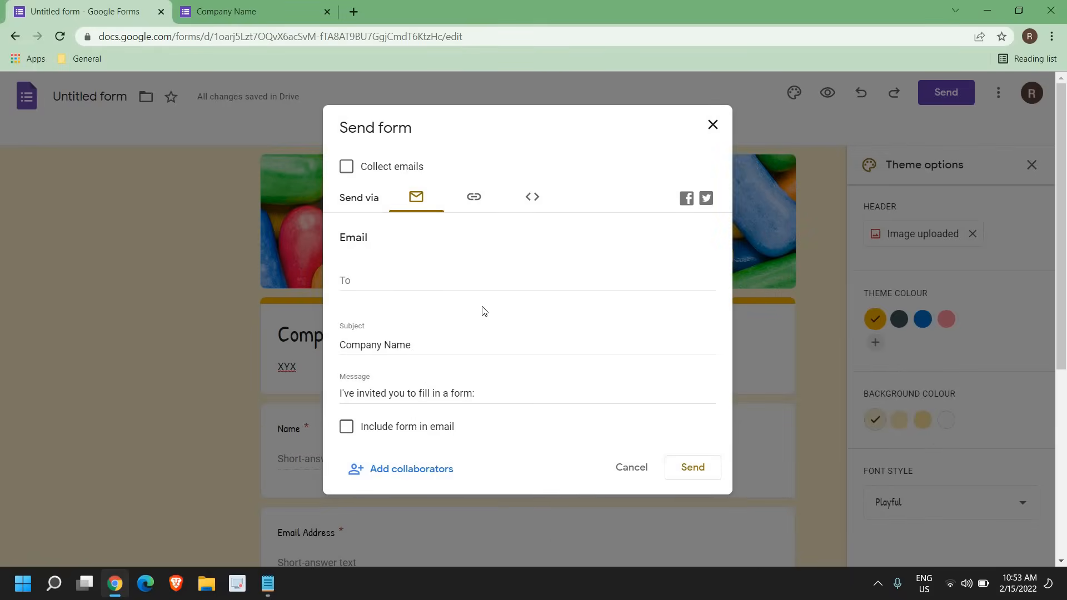
left_click(473, 198)
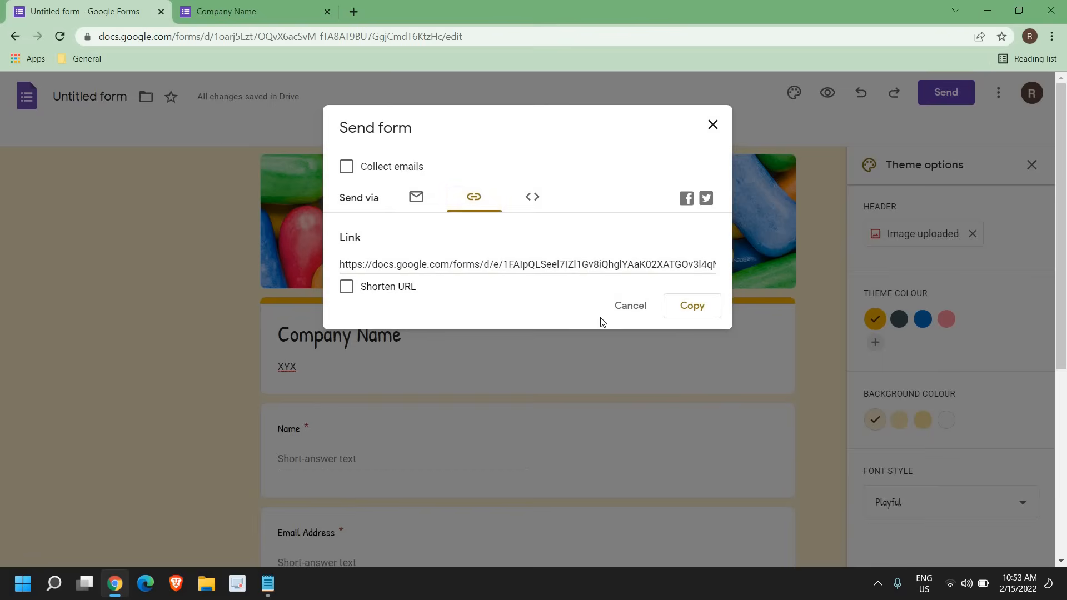